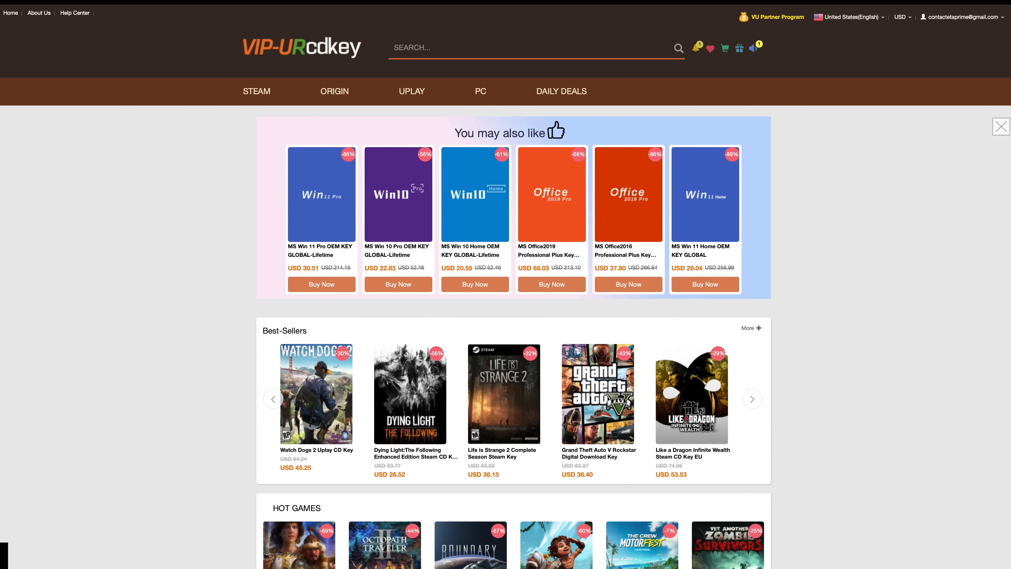
Start buying the MS Win 10 Pro OEM KEY GLOBAL-Lifetime from the homepage
{"action": "left_click", "coordinate": [474, 196]}
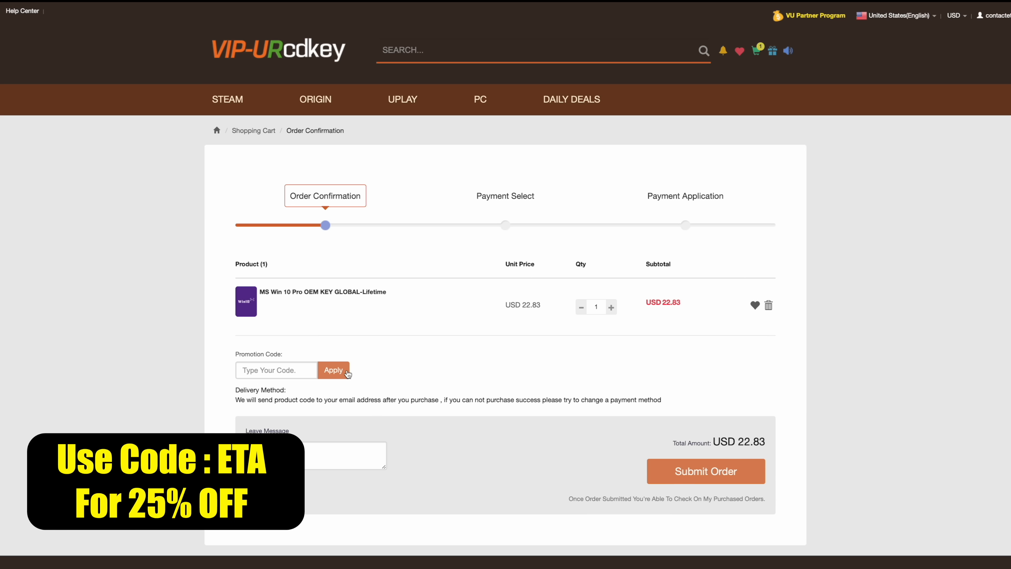
Apply promotion code ETA to drop the order total to USD 17.12
{"action": "type", "text": "E"}
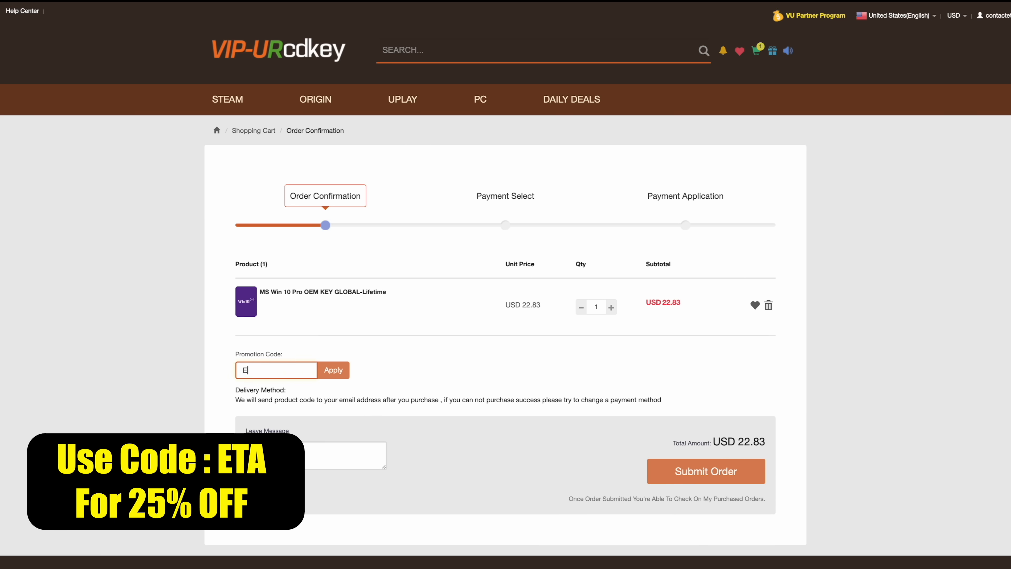
{"action": "type", "text": "TA"}
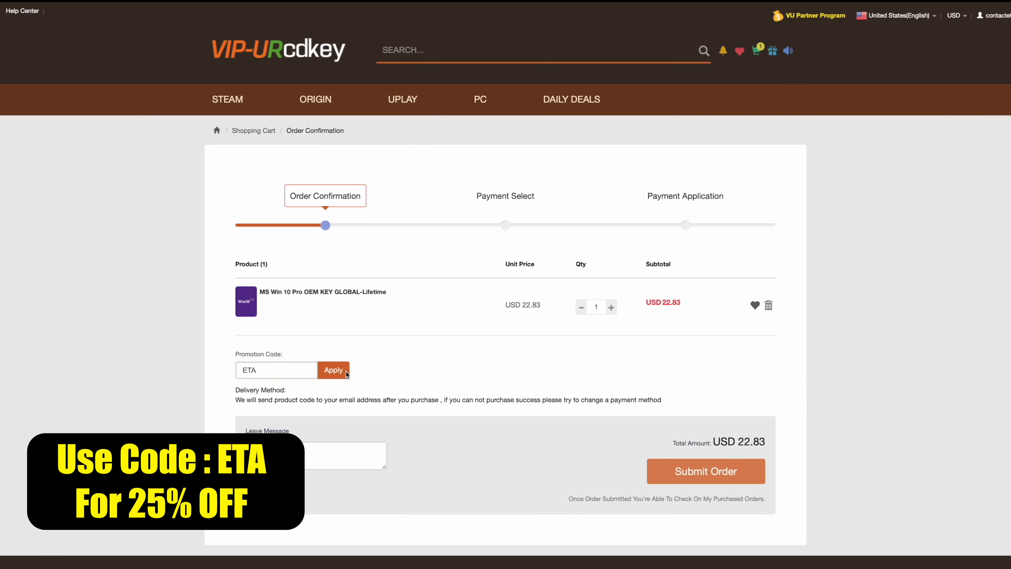
{"action": "left_click", "coordinate": [334, 370]}
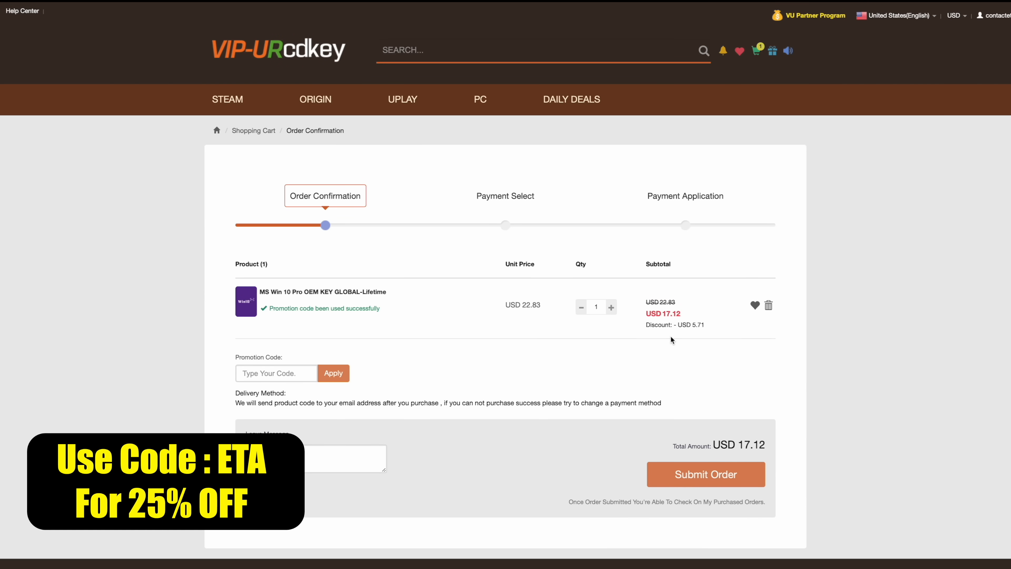
Submit the discounted order and pay the USD 17.12 total through PayPal
{"action": "left_click", "coordinate": [706, 475]}
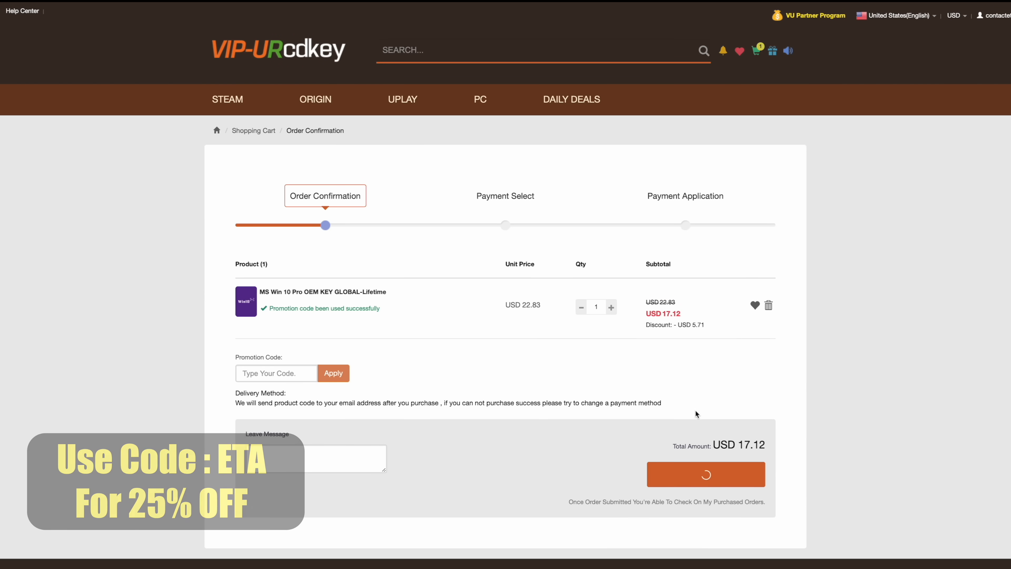
{"action": "left_click", "coordinate": [706, 474]}
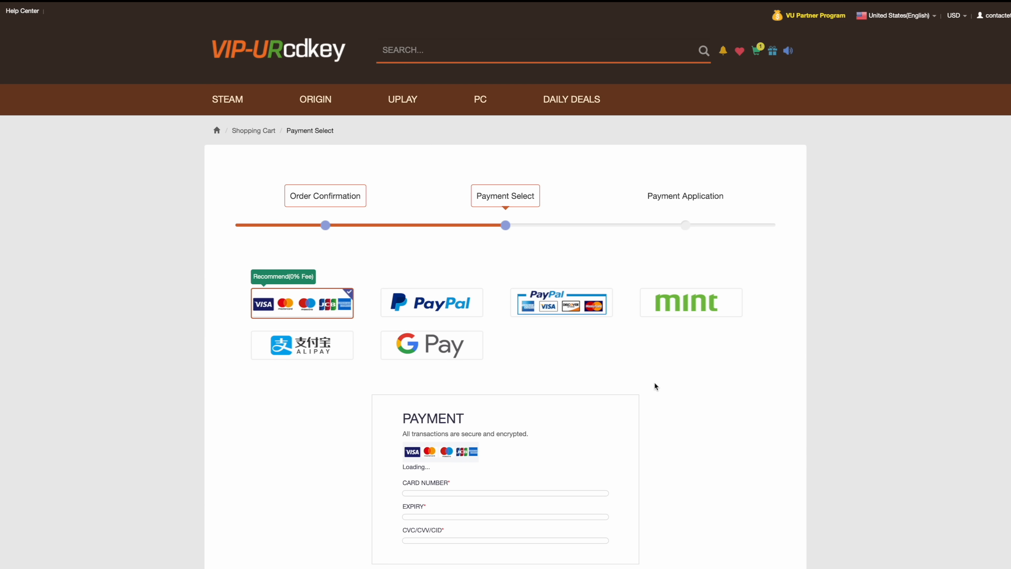
{"action": "left_click", "coordinate": [431, 303]}
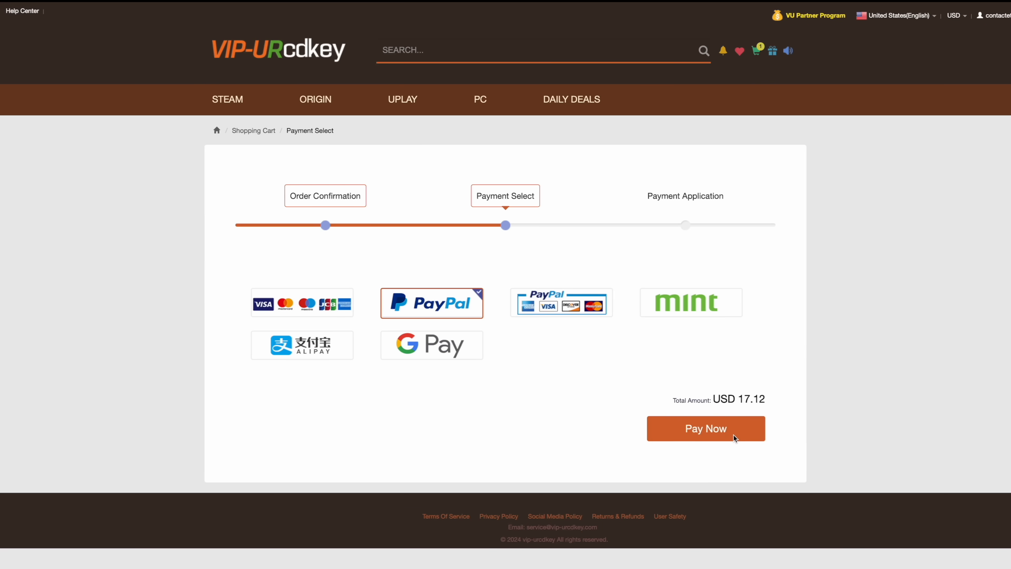
{"action": "left_click", "coordinate": [706, 428]}
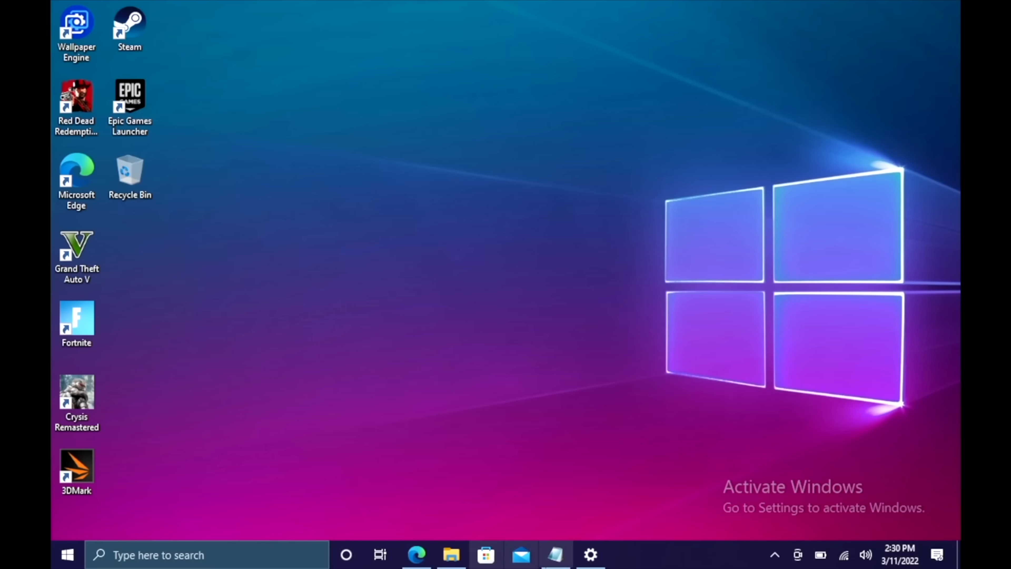
Activate Windows 10 Pro with the purchased product key via Settings > Activation and dismiss the success message
{"action": "left_click", "coordinate": [589, 555]}
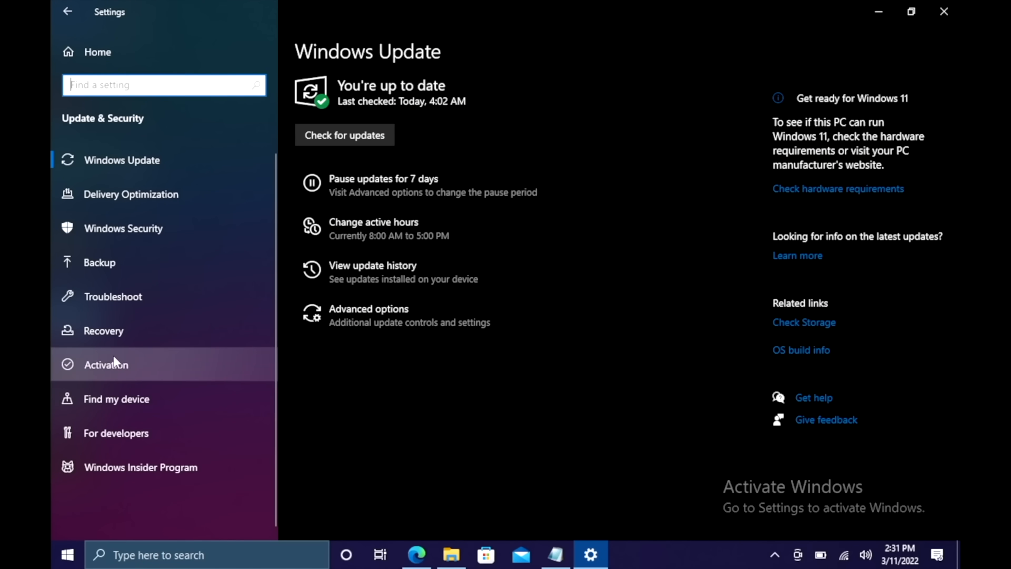
{"action": "left_click", "coordinate": [105, 364]}
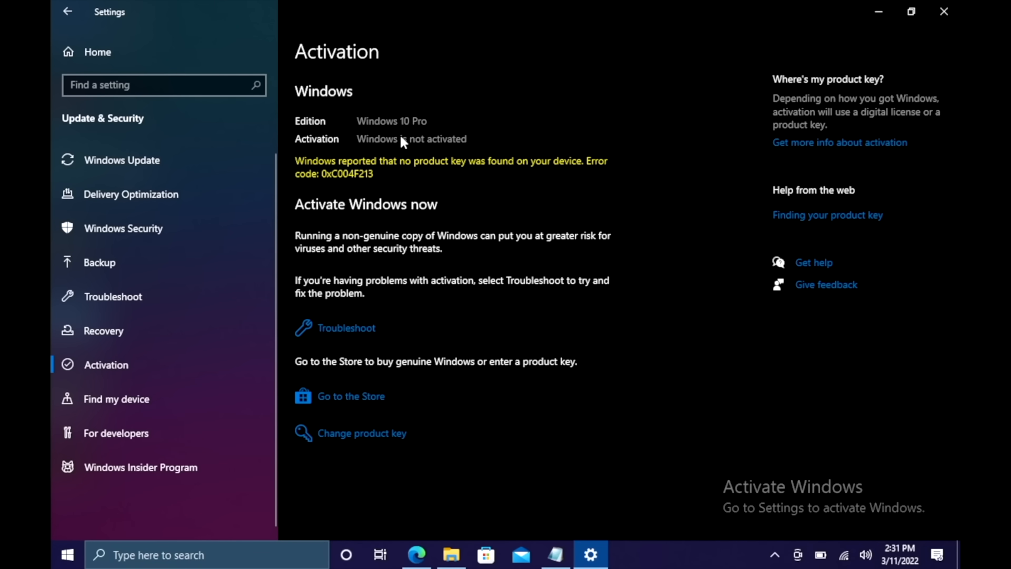
{"action": "mouse_move", "coordinate": [318, 515]}
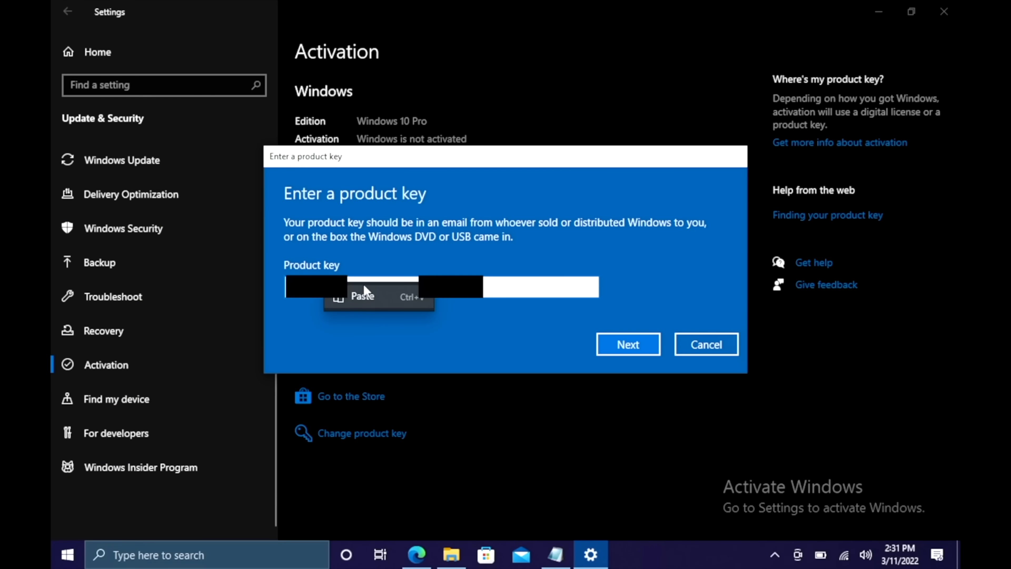
{"action": "left_click", "coordinate": [627, 344]}
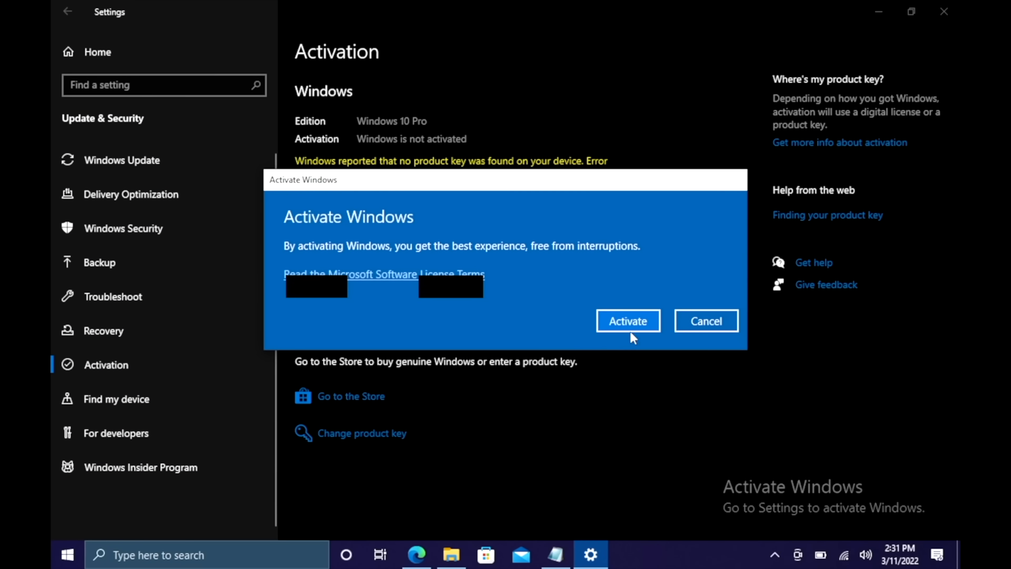
{"action": "left_click", "coordinate": [627, 321]}
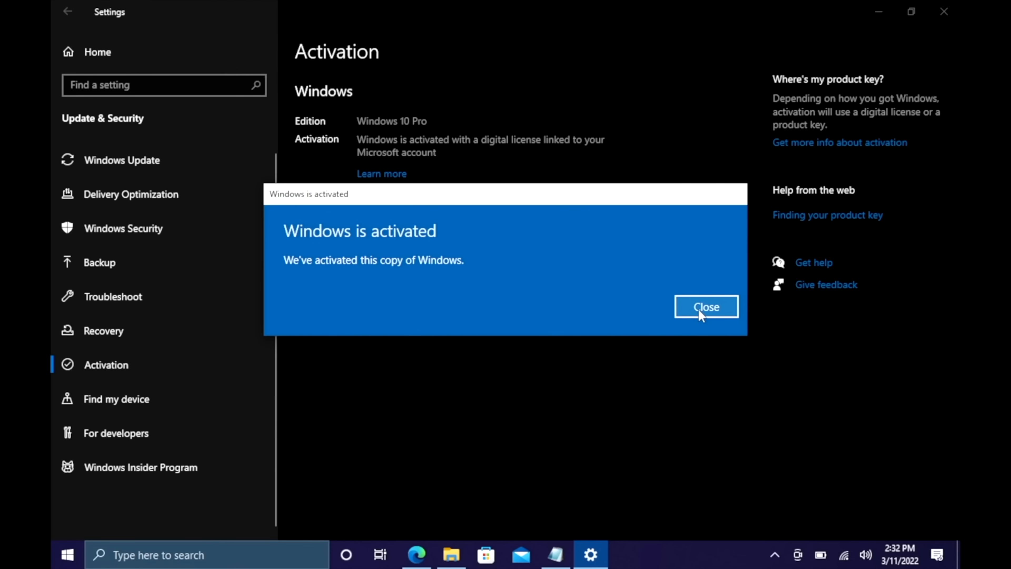
{"action": "left_click", "coordinate": [706, 307]}
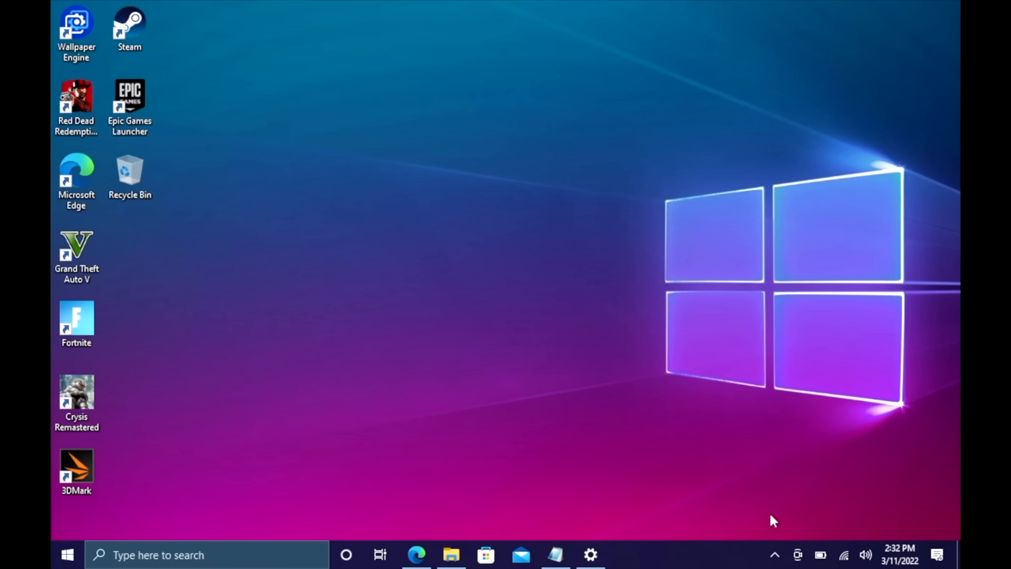
{"action": "mouse_move", "coordinate": [448, 169]}
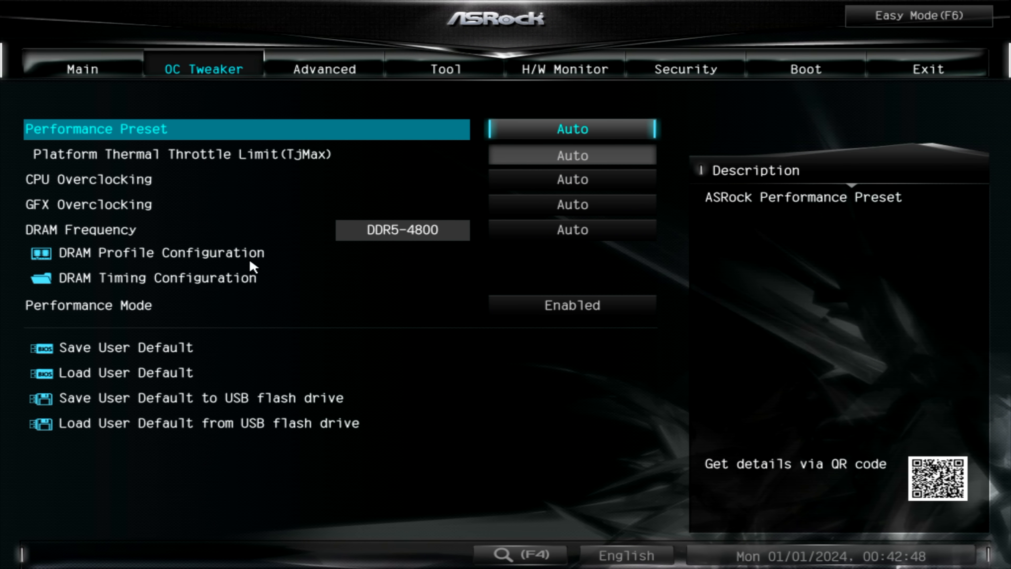
{"action": "mouse_move", "coordinate": [708, 360]}
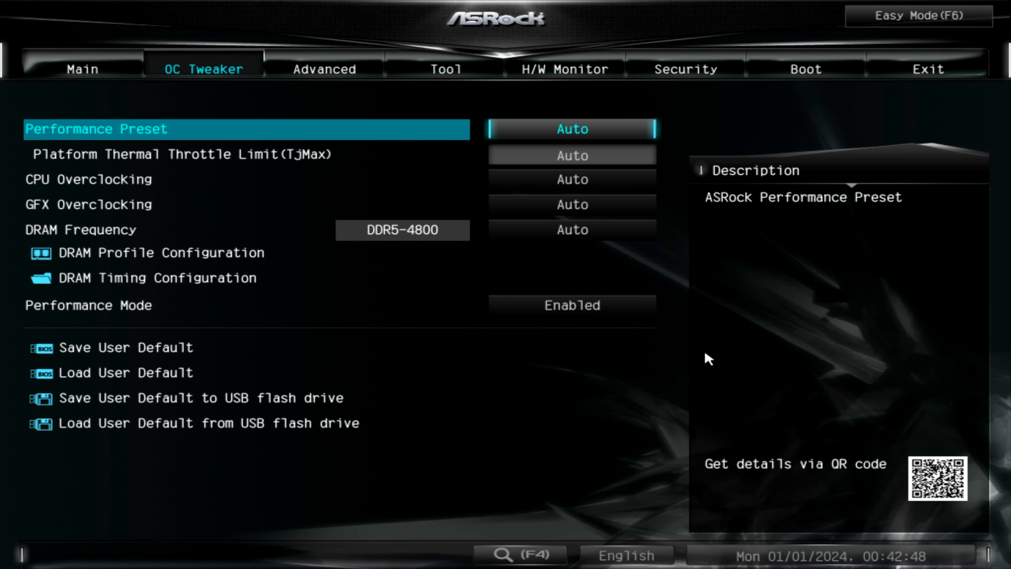
{"action": "mouse_move", "coordinate": [101, 155]}
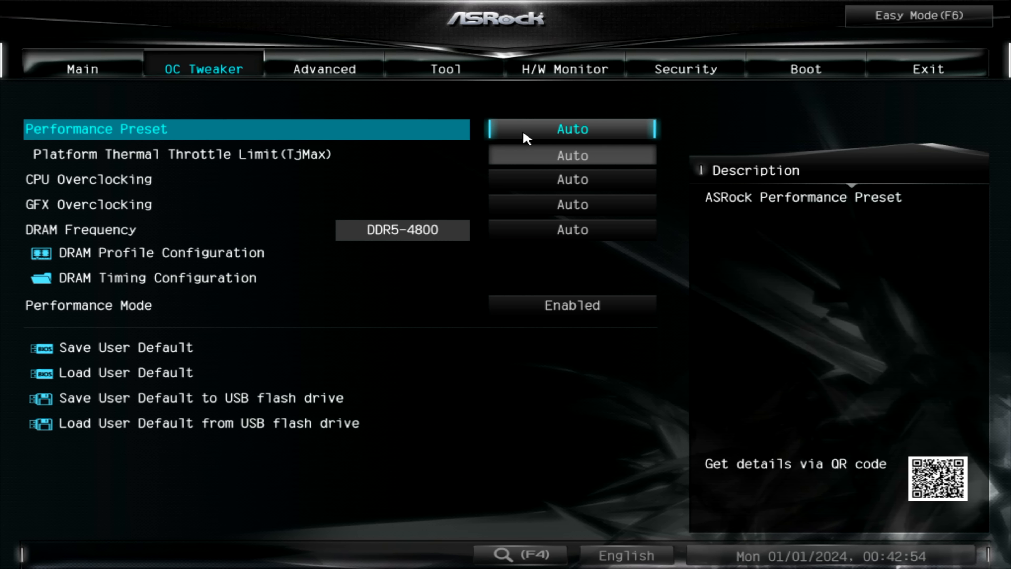
{"action": "left_click", "coordinate": [571, 130]}
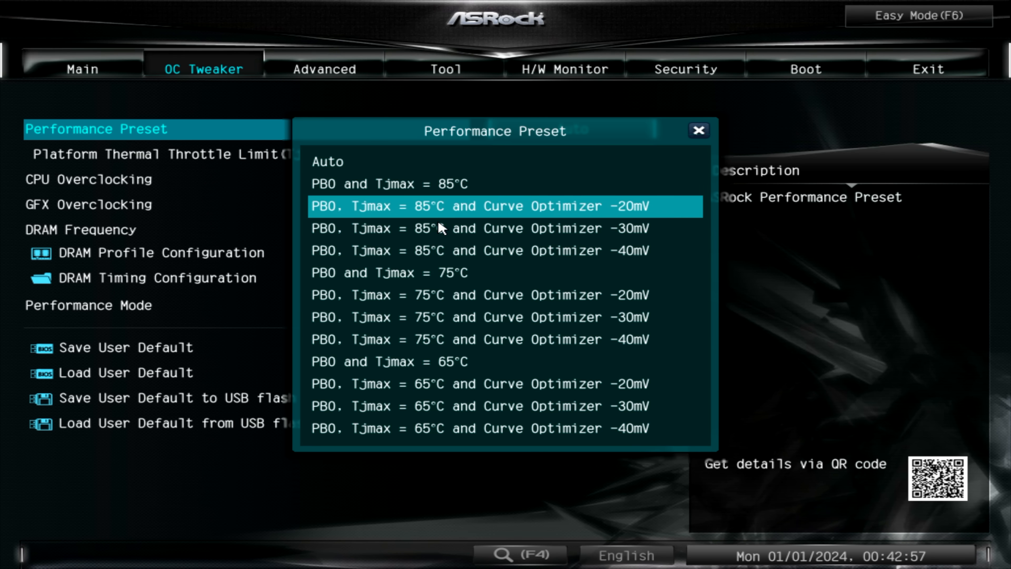
{"action": "mouse_move", "coordinate": [610, 328]}
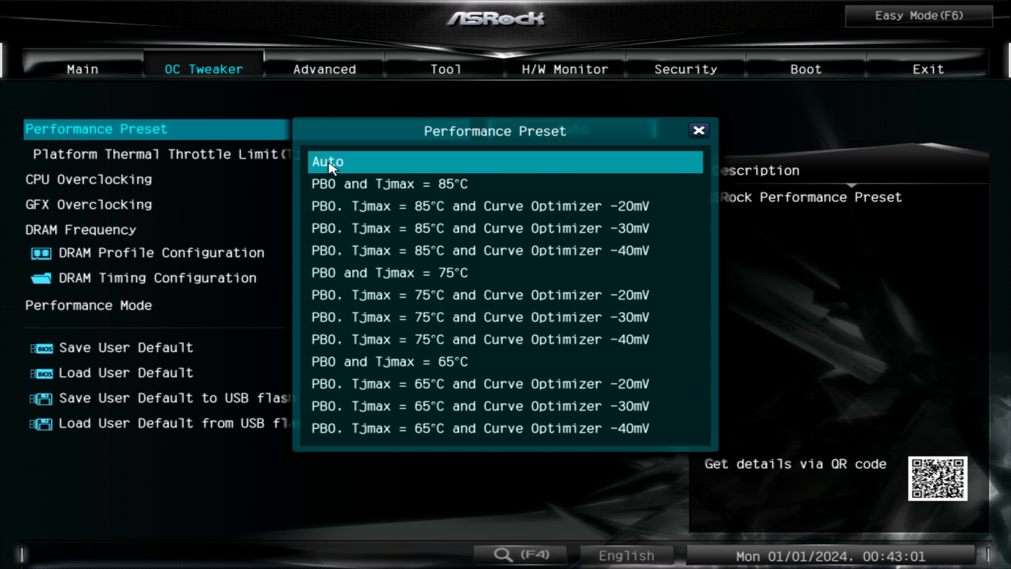
{"action": "left_click", "coordinate": [329, 161]}
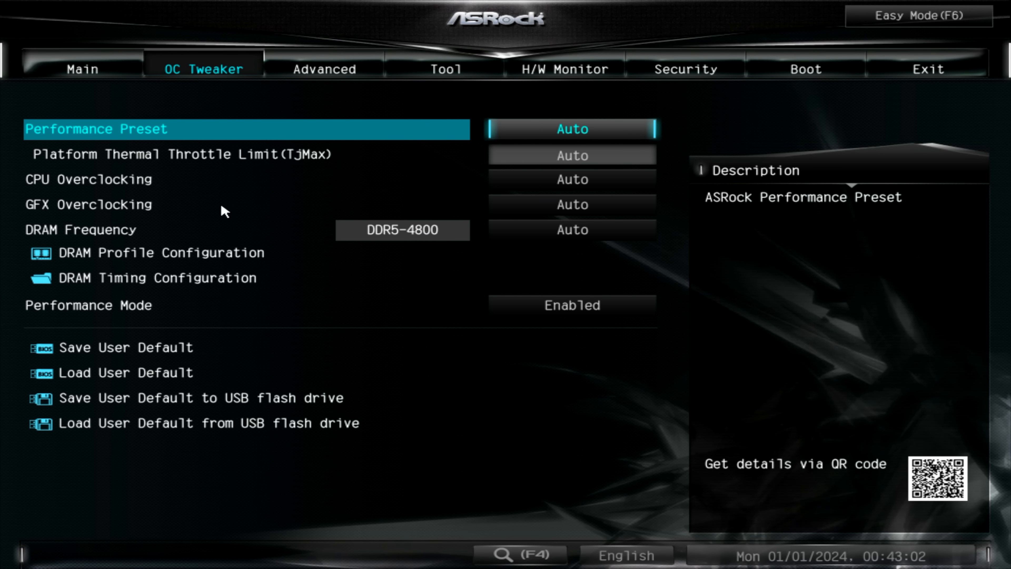
{"action": "left_click", "coordinate": [401, 231]}
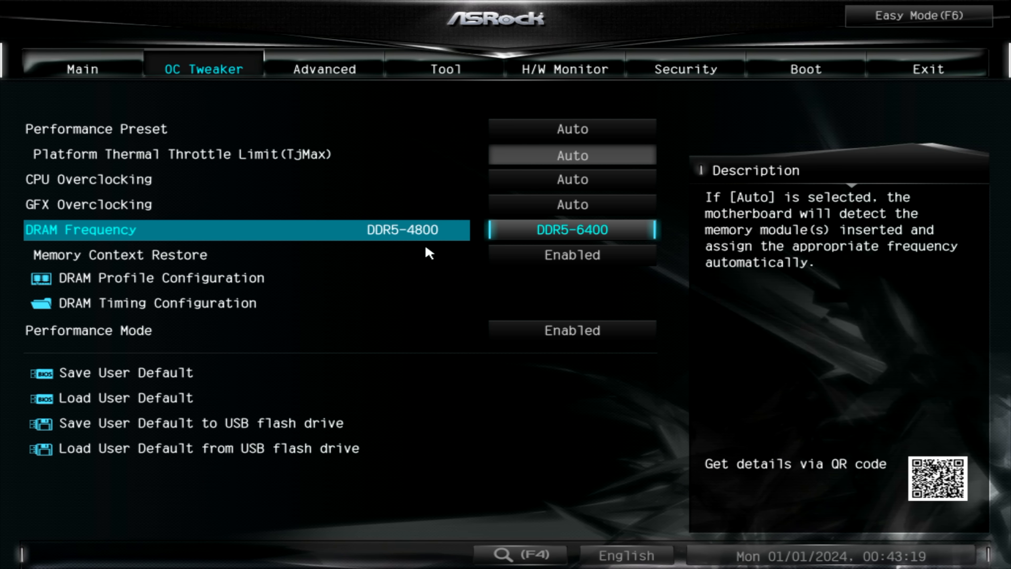
{"action": "mouse_move", "coordinate": [596, 236]}
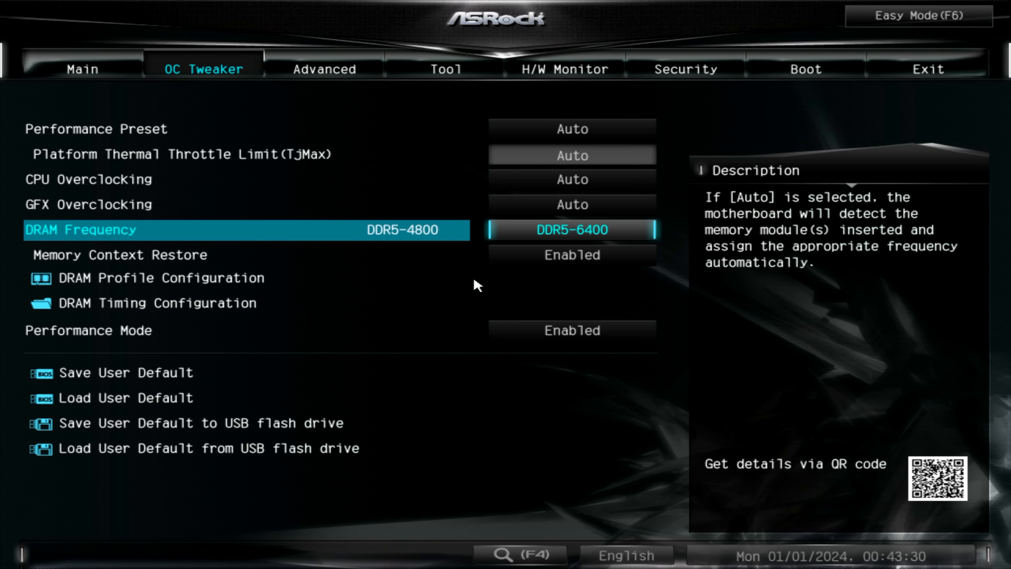
{"action": "mouse_move", "coordinate": [604, 233]}
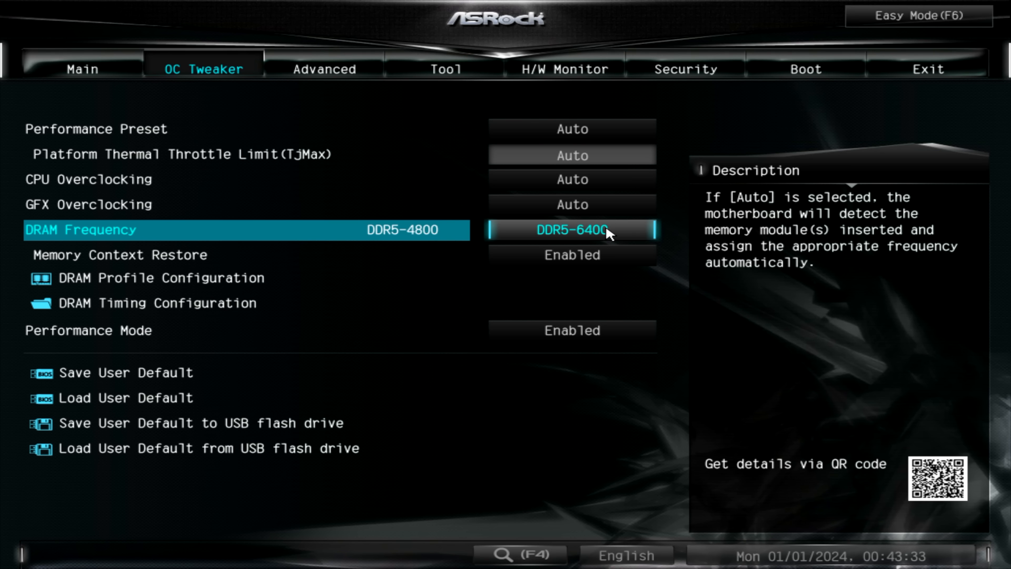
{"action": "mouse_move", "coordinate": [132, 205]}
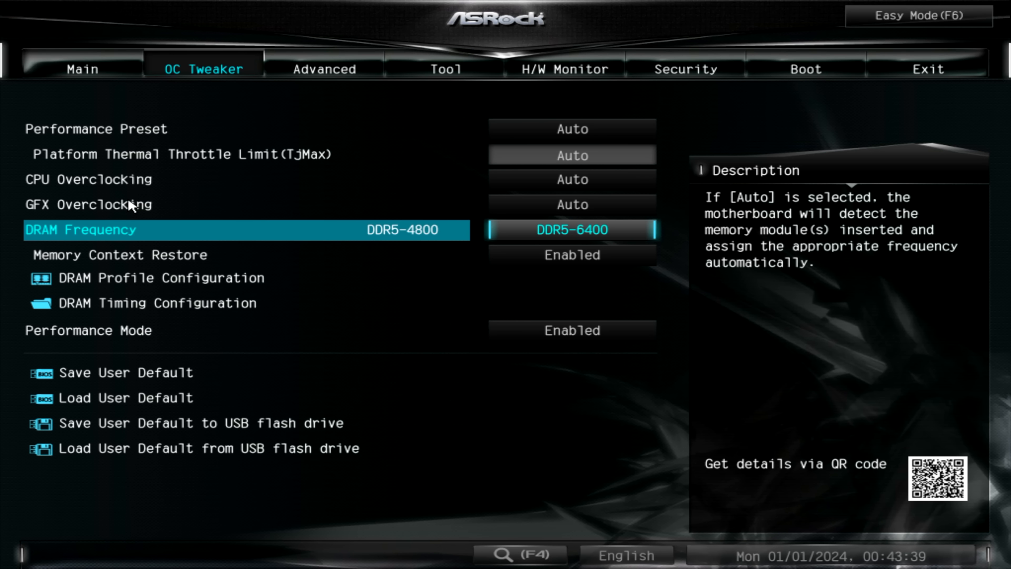
Go to the H/W Monitor page showing temperatures, voltages and fan settings
{"action": "left_click", "coordinate": [324, 69]}
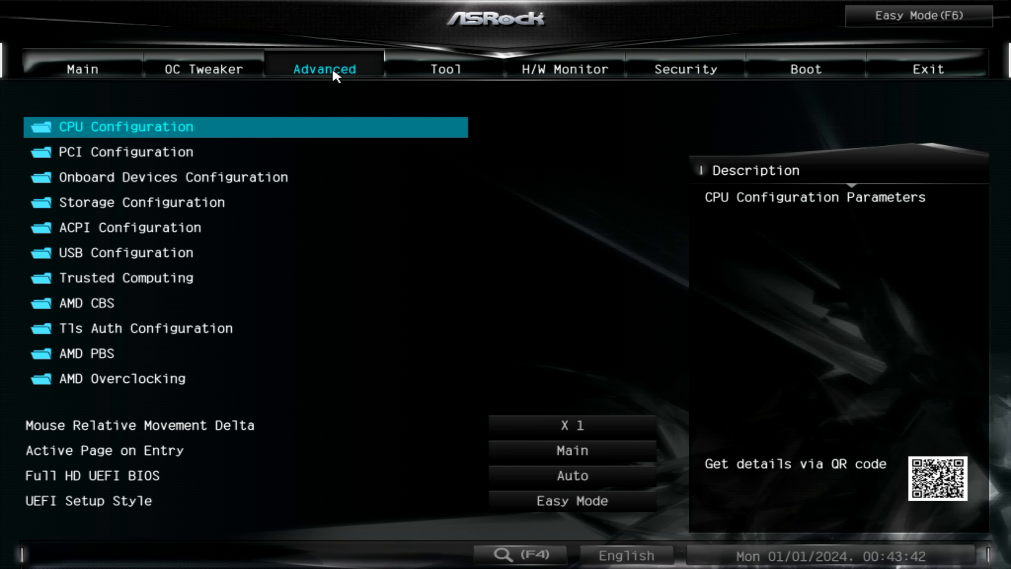
{"action": "mouse_move", "coordinate": [773, 364]}
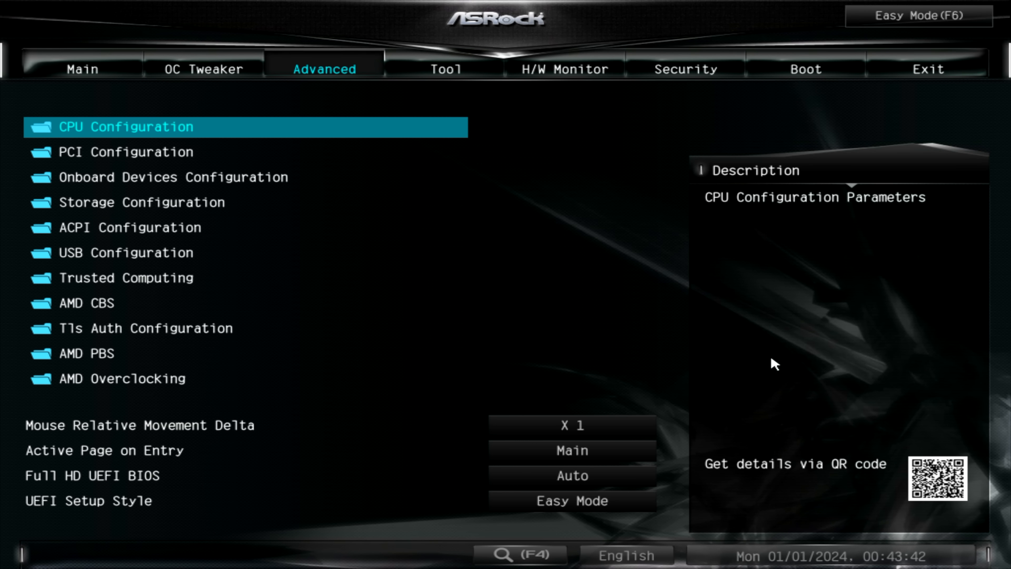
{"action": "mouse_move", "coordinate": [485, 185]}
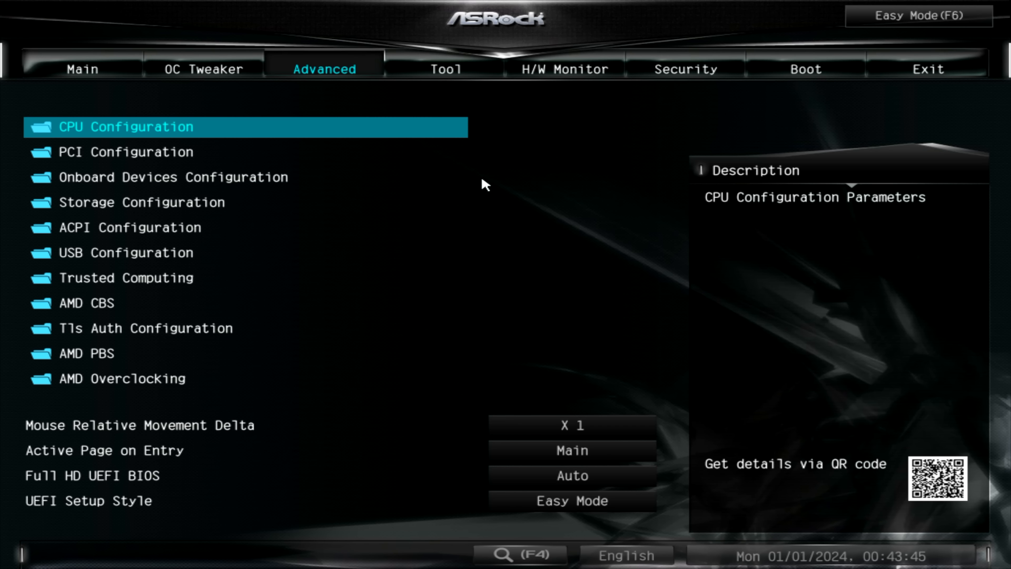
{"action": "left_click", "coordinate": [563, 69]}
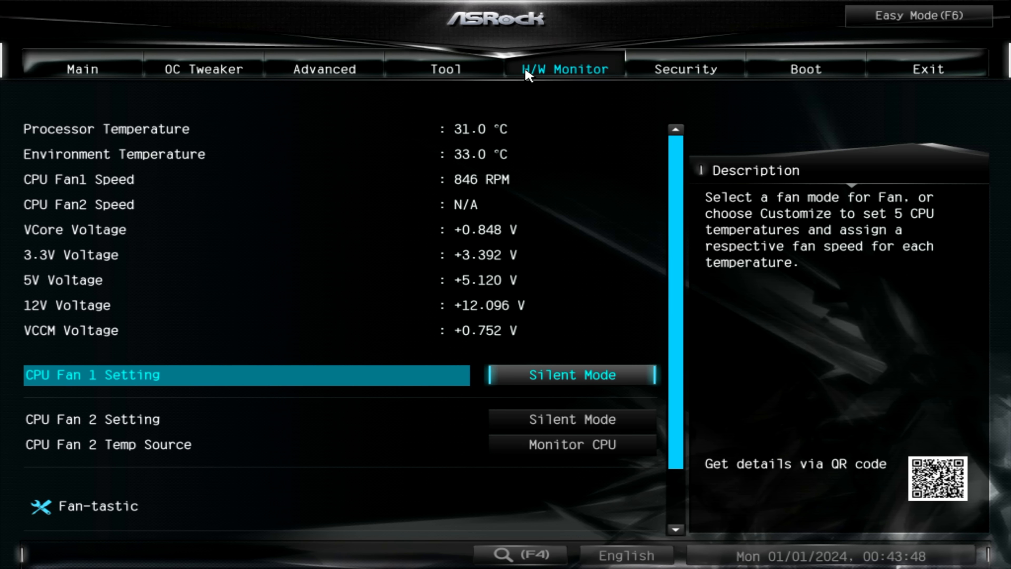
{"action": "mouse_move", "coordinate": [481, 186]}
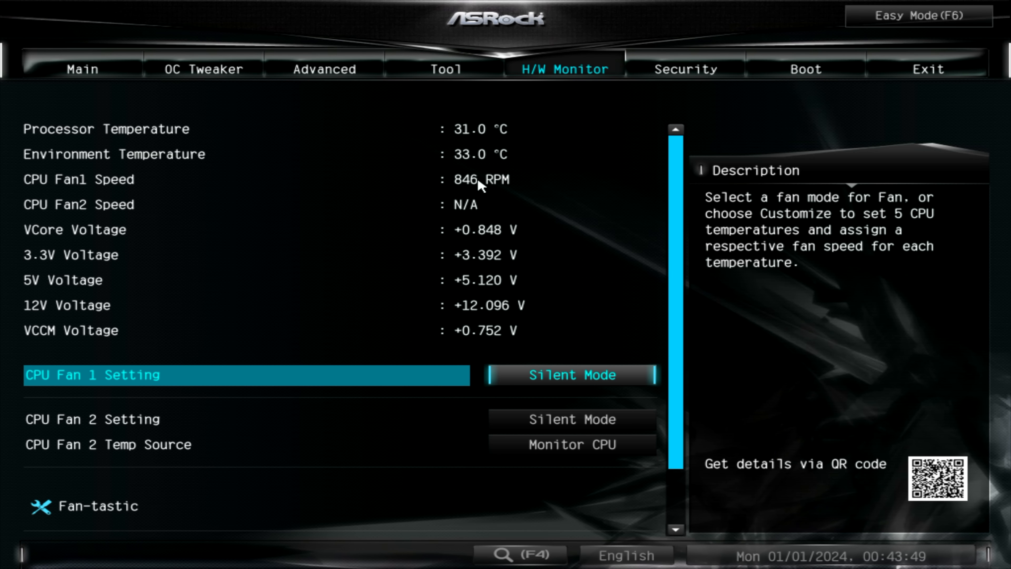
{"action": "mouse_move", "coordinate": [558, 392]}
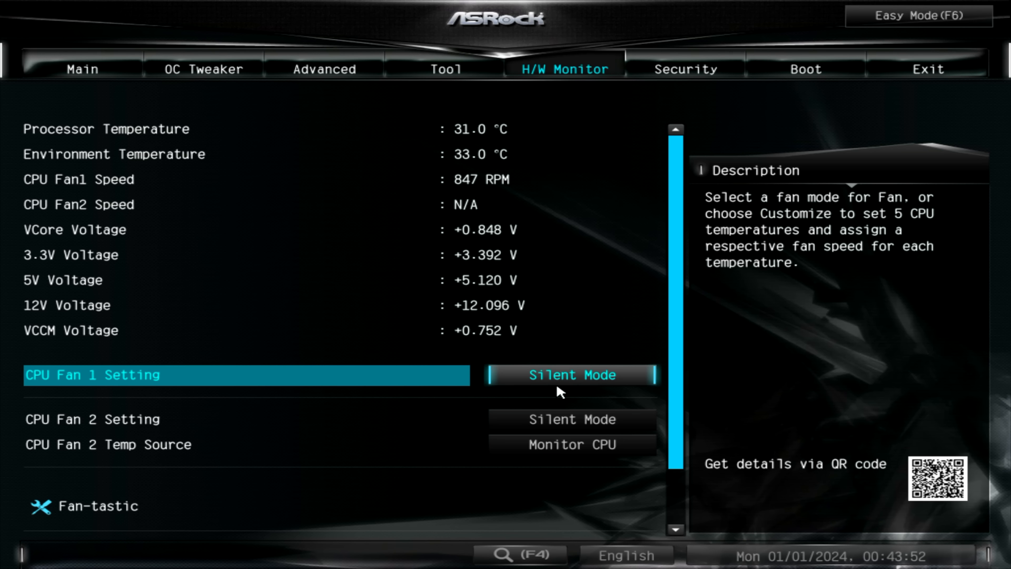
Set CPU Fan 1 Setting to Standard Mode instead of Silent Mode
{"action": "left_click", "coordinate": [570, 374]}
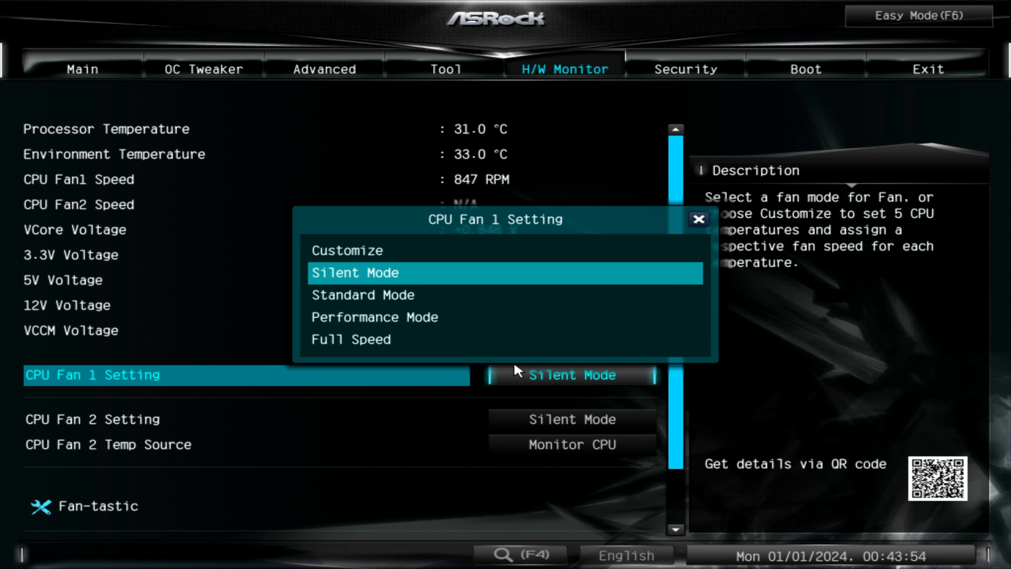
{"action": "left_click", "coordinate": [363, 295]}
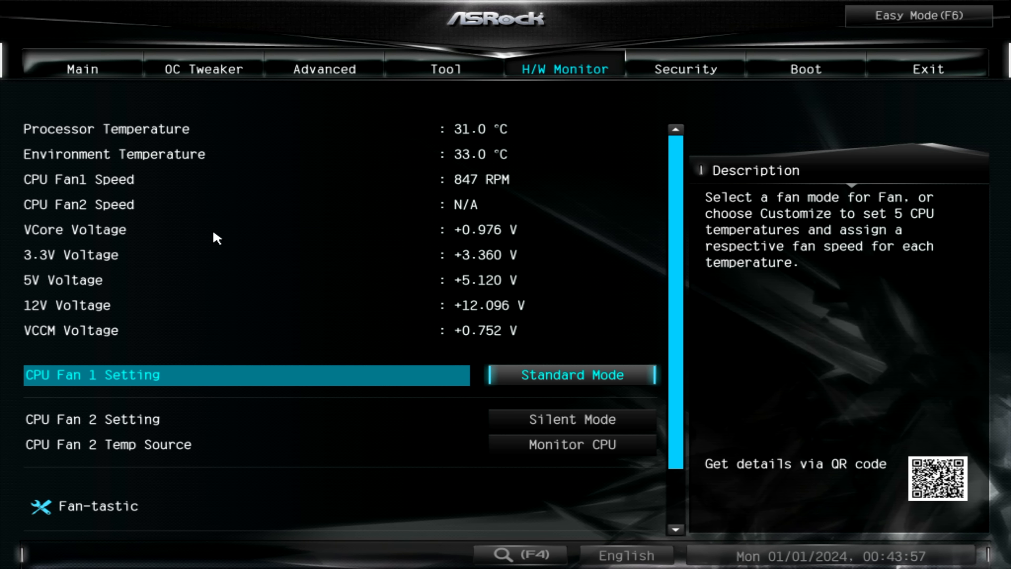
{"action": "mouse_move", "coordinate": [948, 193]}
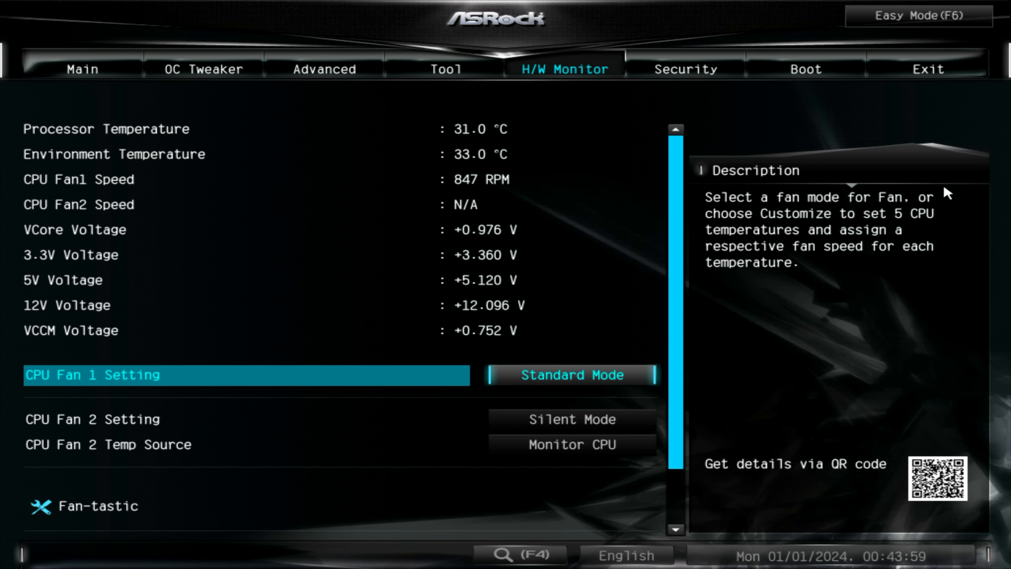
{"action": "mouse_move", "coordinate": [855, 226]}
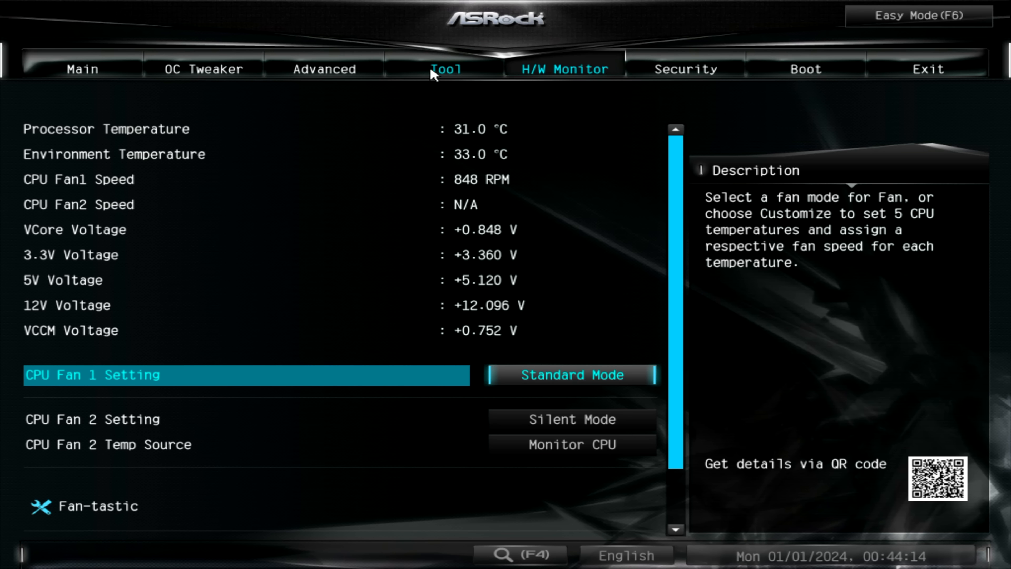
{"action": "left_click", "coordinate": [324, 69]}
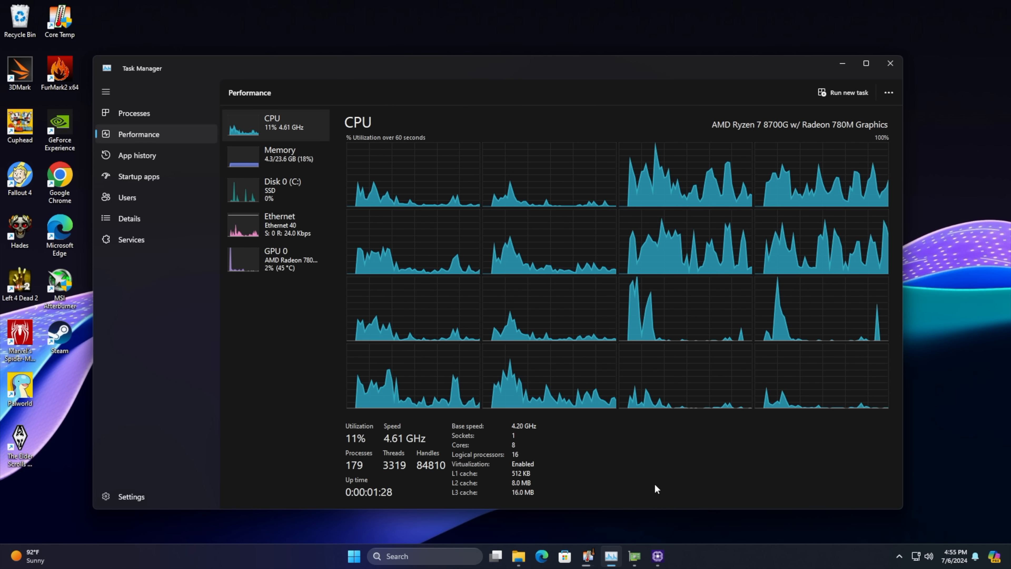
{"action": "mouse_move", "coordinate": [556, 370]}
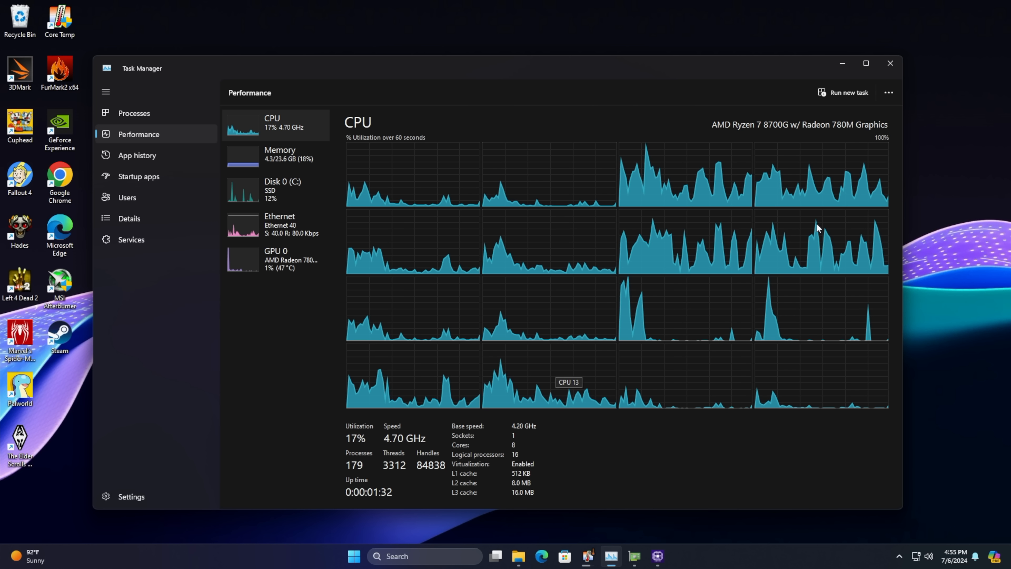
{"action": "mouse_move", "coordinate": [676, 487]}
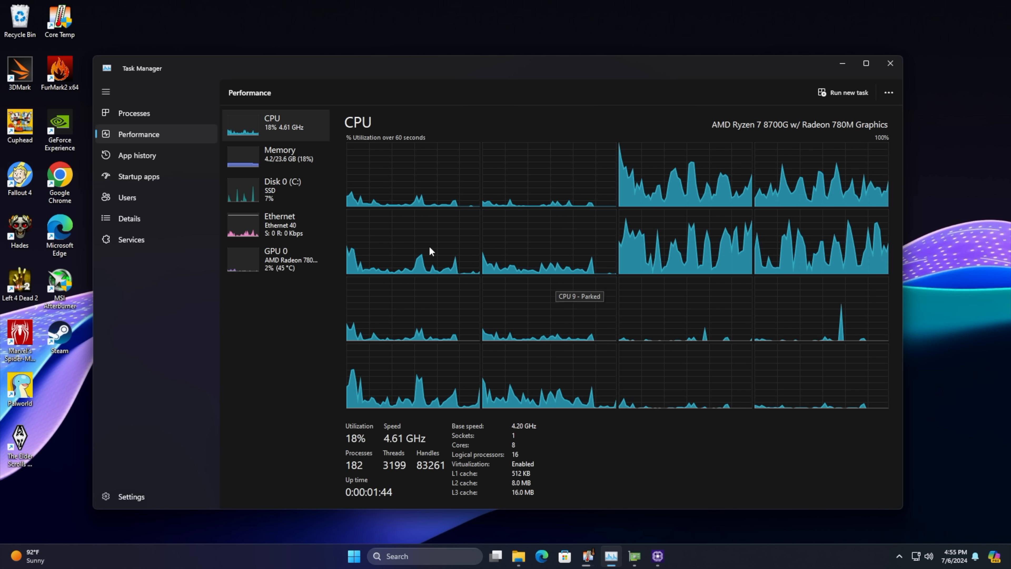
Switch the Performance view from the CPU graphs to GPU 0 (AMD Radeon 780M)
{"action": "left_click", "coordinate": [280, 154]}
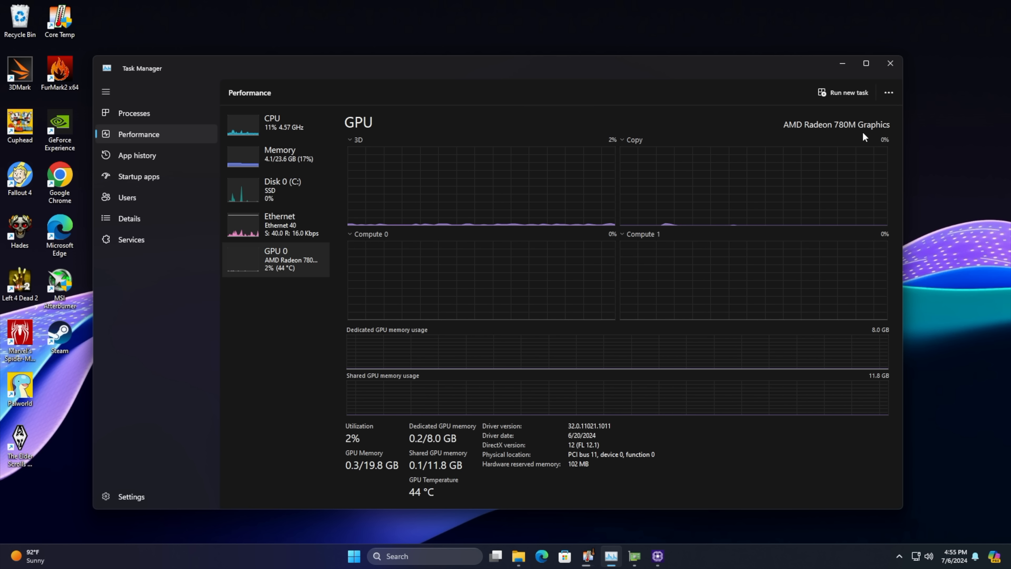
{"action": "mouse_move", "coordinate": [674, 444]}
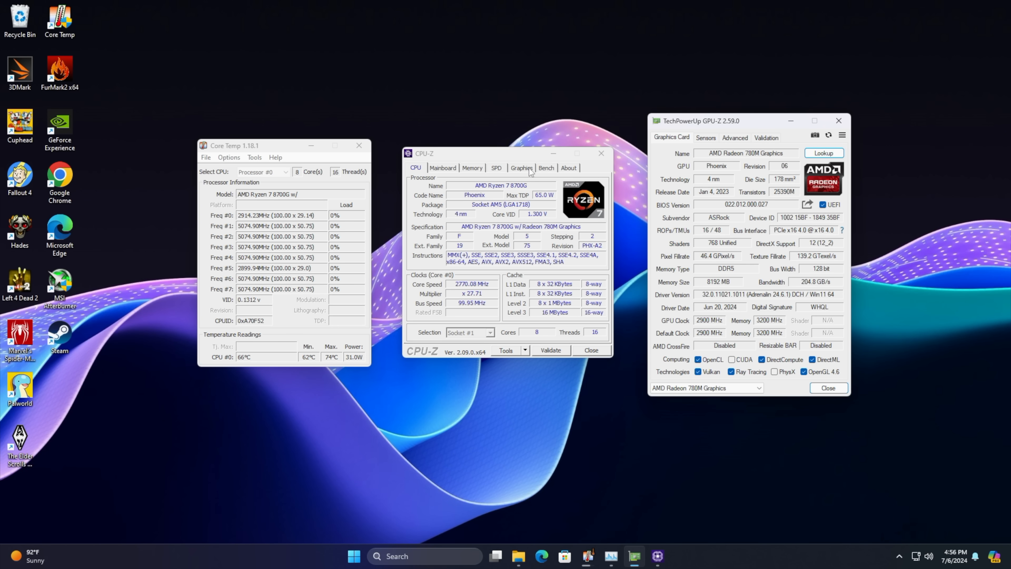
Run CPU-Z's multi-thread CPU benchmark alongside the GPU-Z render test
{"action": "left_click", "coordinate": [545, 168]}
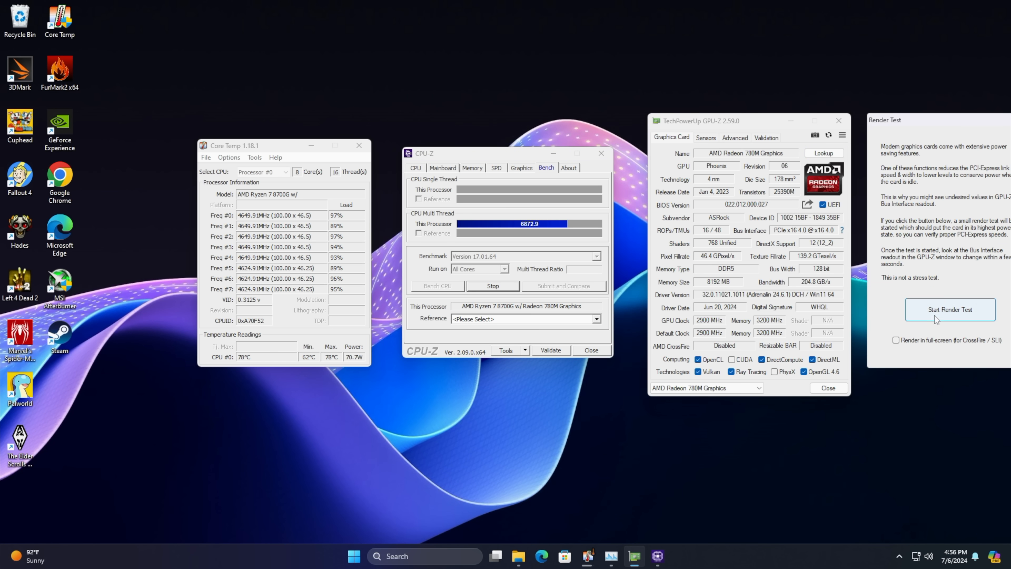
{"action": "left_click", "coordinate": [949, 310]}
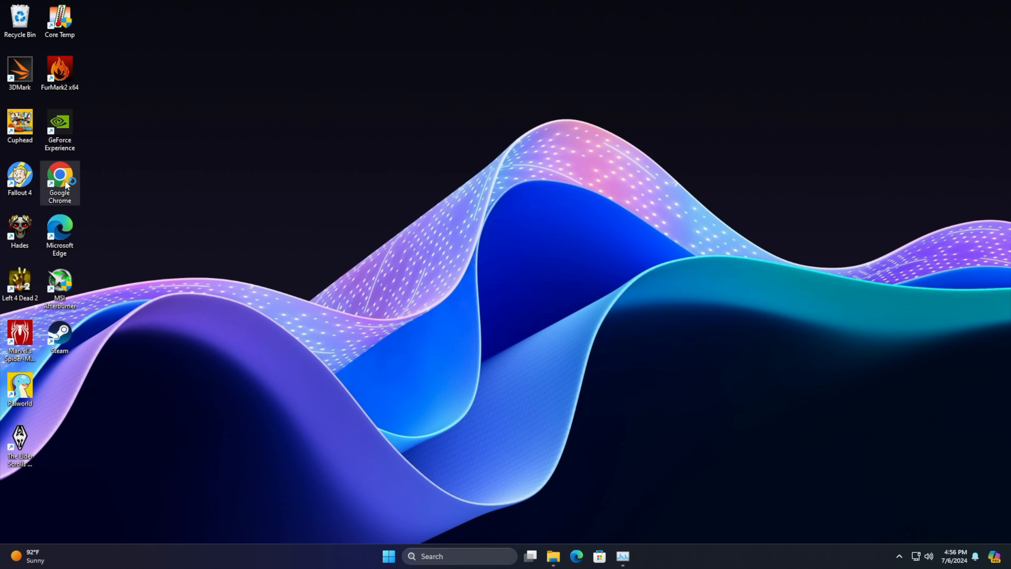
Search Google for "asrock x600" from the address bar
{"action": "double_click", "coordinate": [59, 175]}
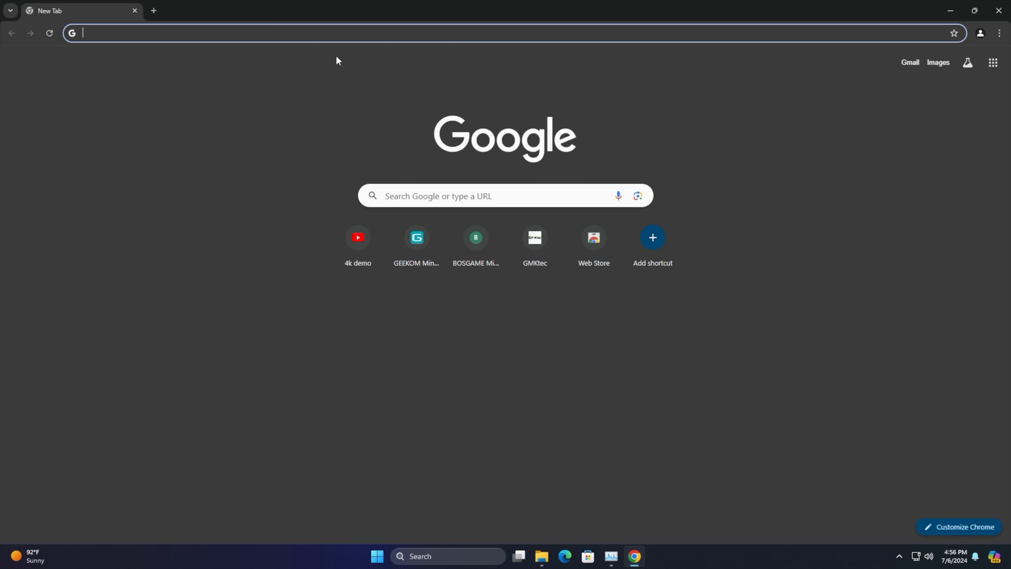
{"action": "type", "text": "a"}
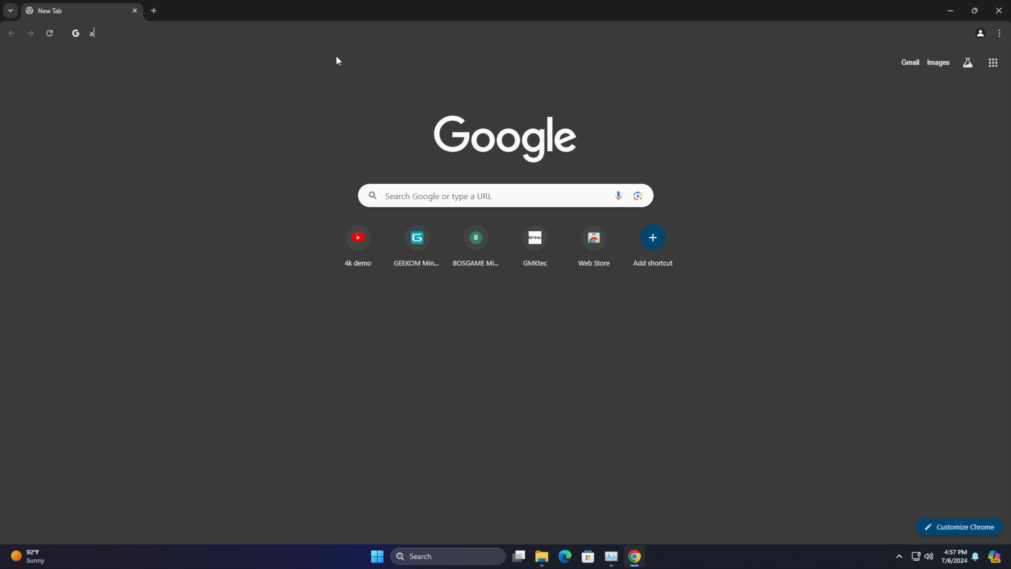
{"action": "type", "text": "srock x600"}
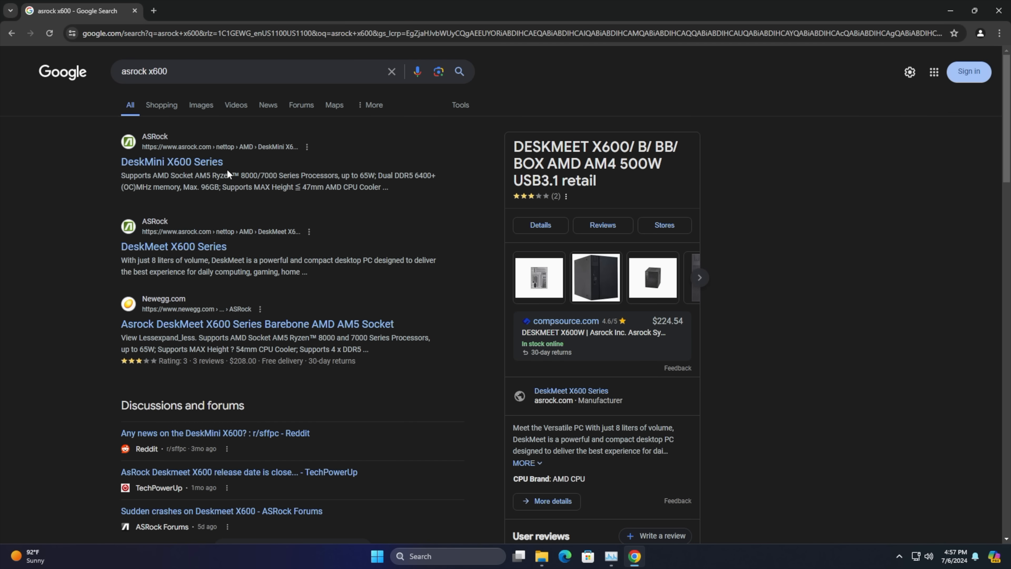
Browse the DeskMini X600 Series product page down through its optional accessories
{"action": "left_click", "coordinate": [171, 162]}
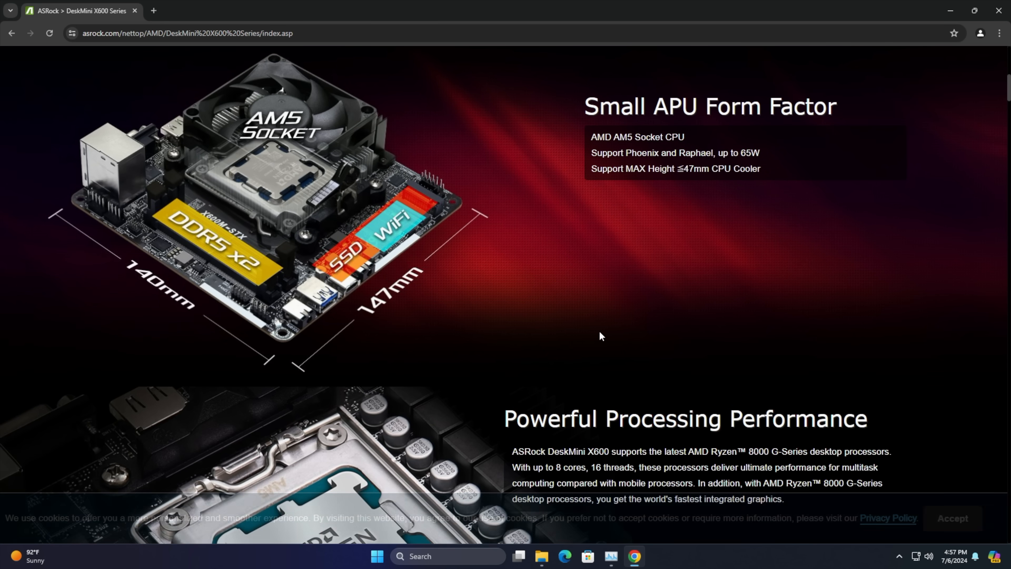
{"action": "scroll", "scroll_direction": "down", "scroll_amount": 3}
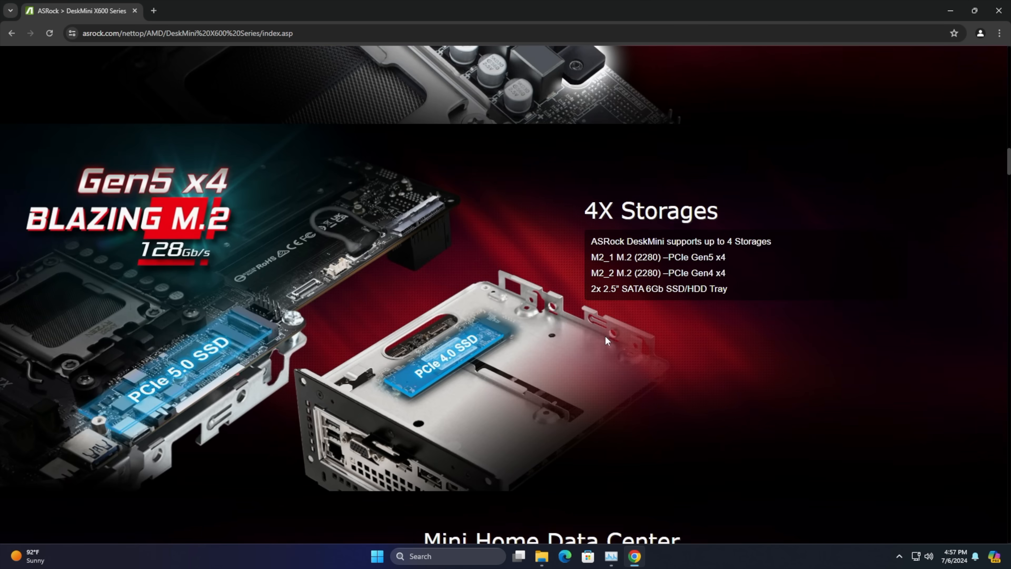
{"action": "scroll", "scroll_direction": "down", "scroll_amount": 3}
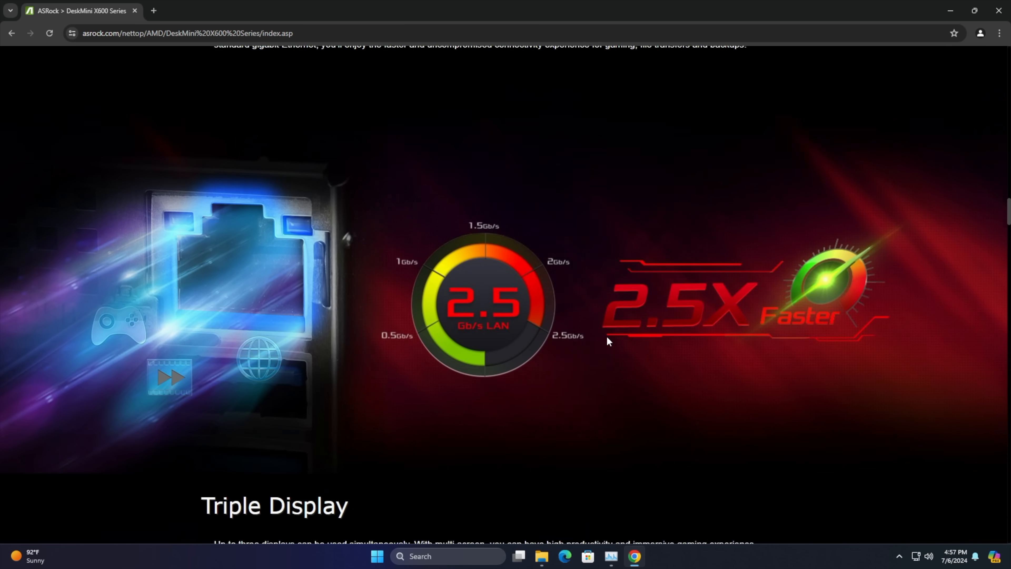
{"action": "scroll", "scroll_direction": "down", "scroll_amount": 3}
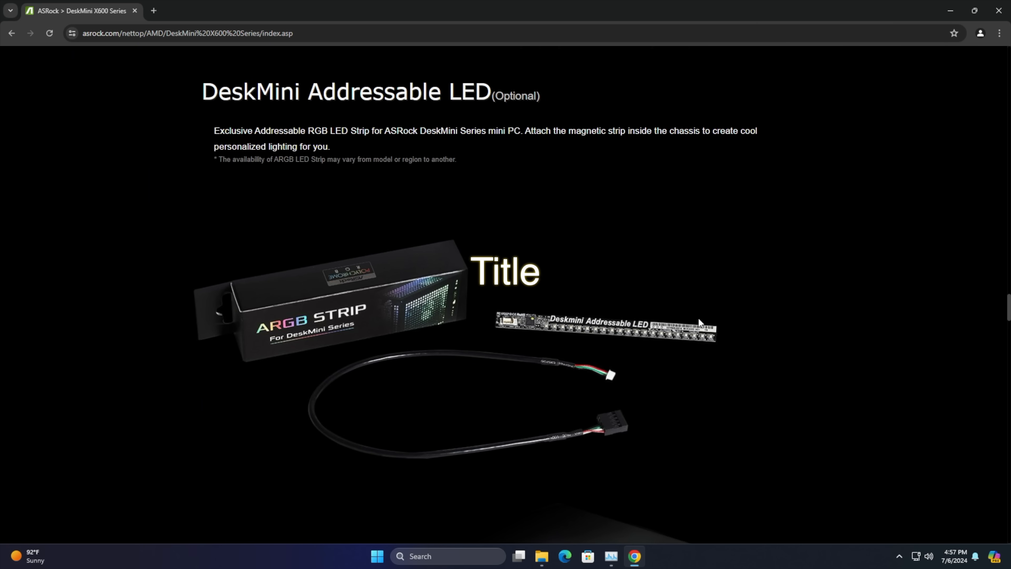
{"action": "scroll", "scroll_direction": "down", "scroll_amount": 3}
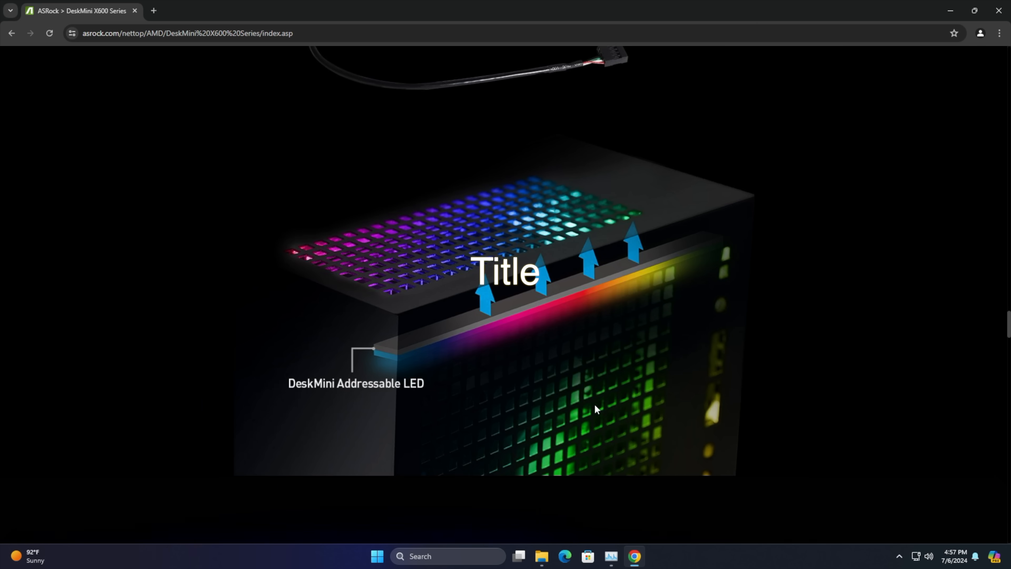
{"action": "scroll", "scroll_direction": "down", "scroll_amount": 3}
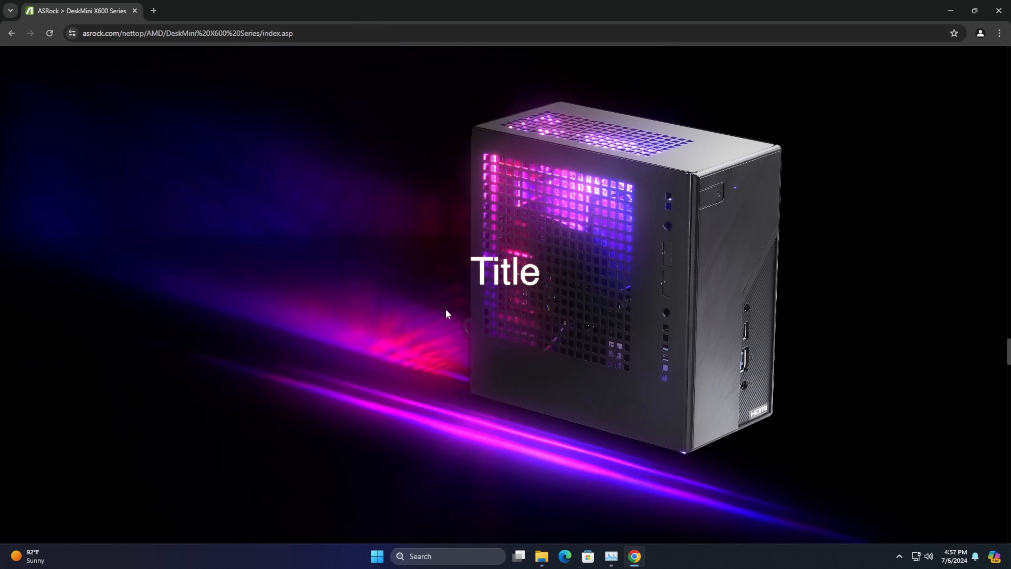
{"action": "scroll", "scroll_direction": "down", "scroll_amount": 3}
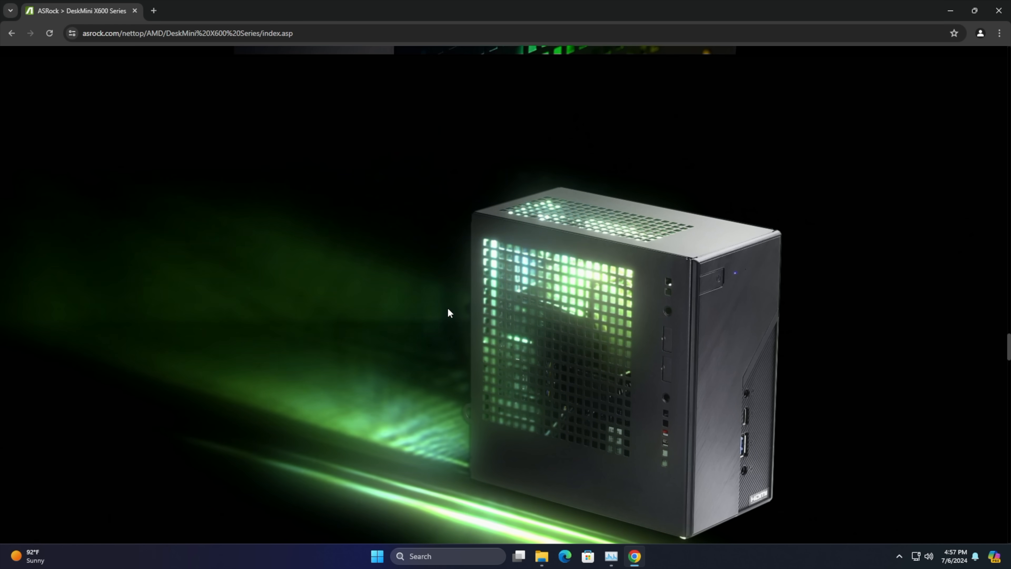
{"action": "scroll", "scroll_direction": "down", "scroll_amount": 3}
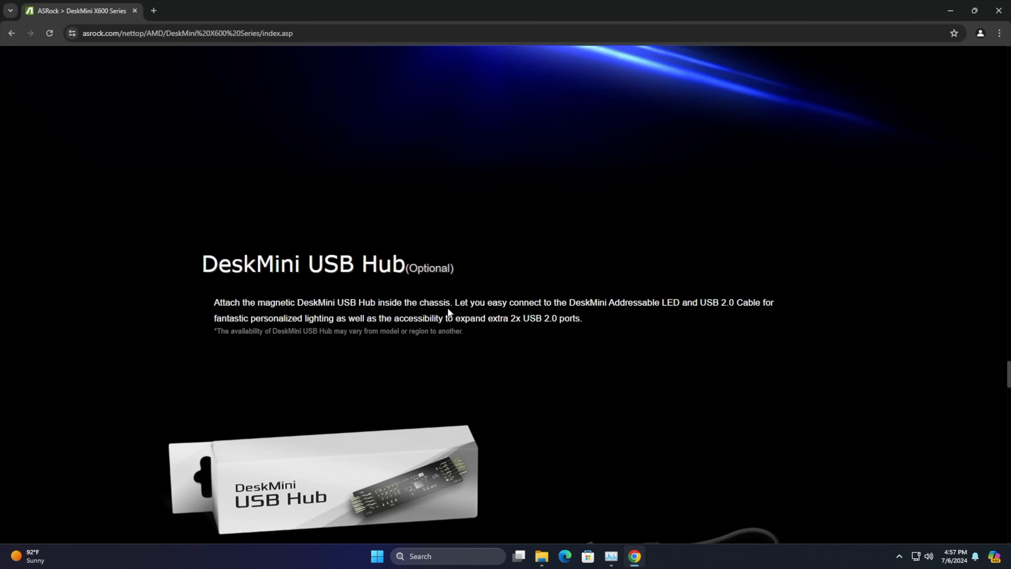
{"action": "scroll", "scroll_direction": "down", "scroll_amount": 3}
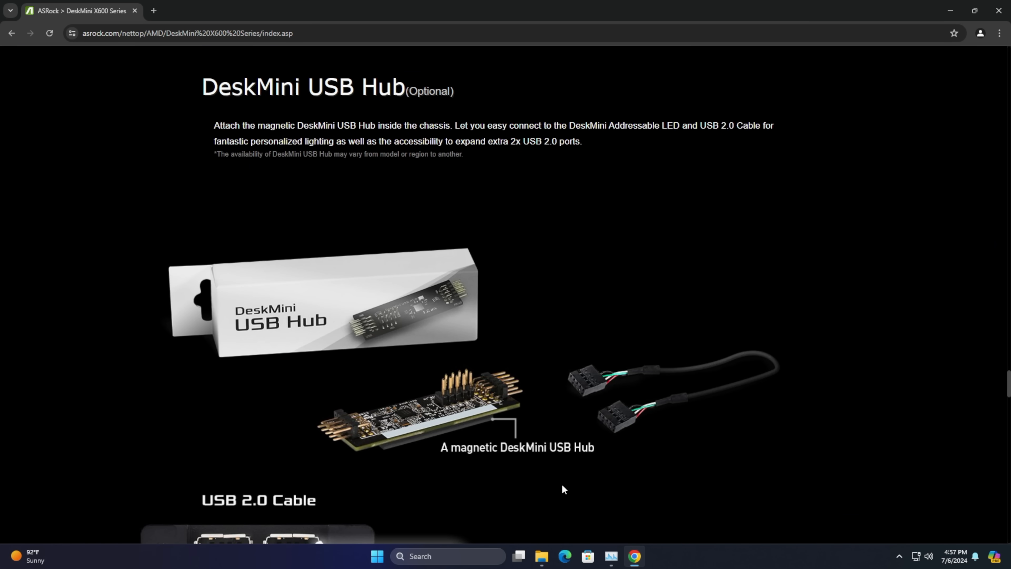
{"action": "scroll", "scroll_direction": "down", "scroll_amount": 3}
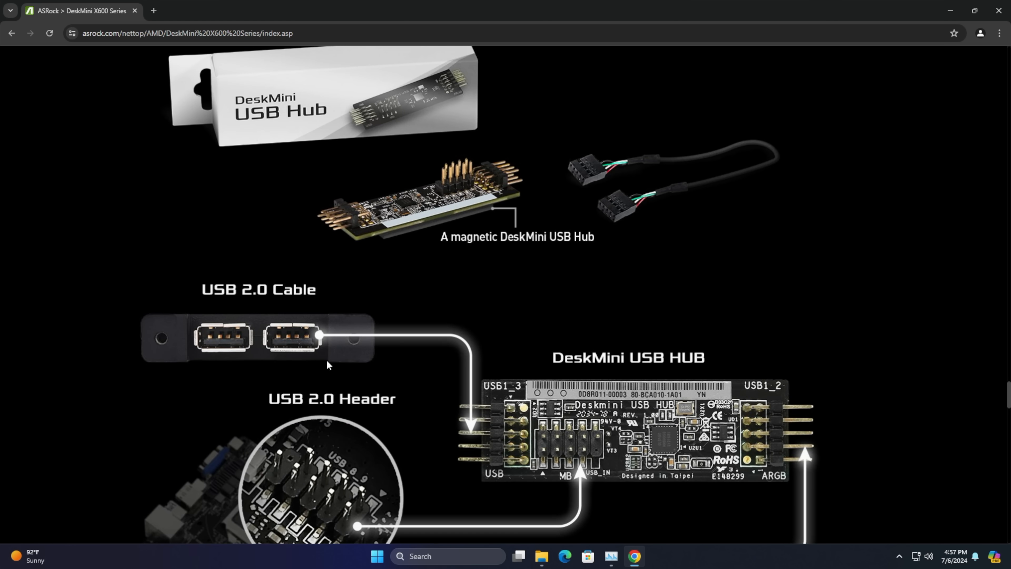
{"action": "scroll", "scroll_direction": "down", "scroll_amount": 3}
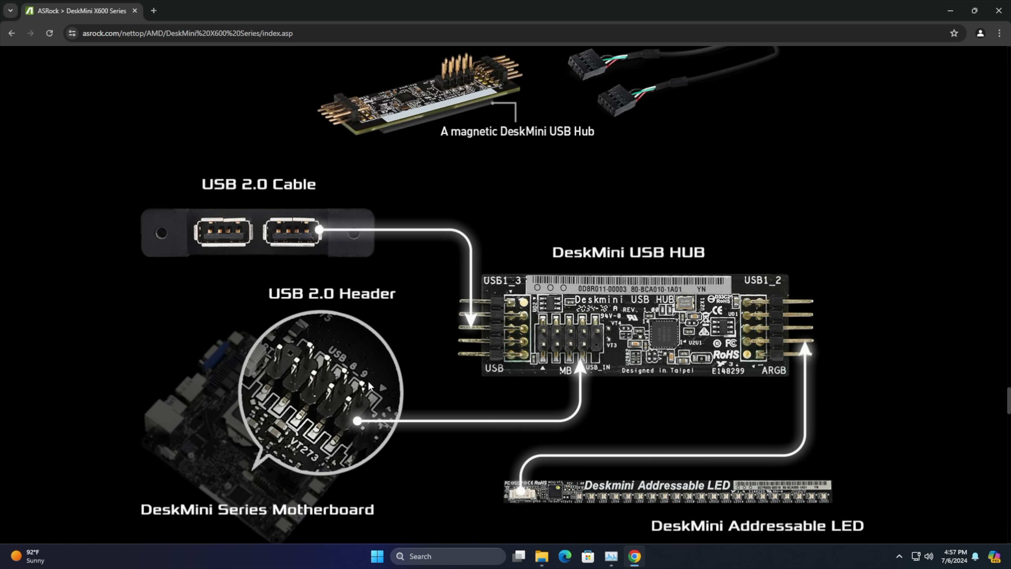
{"action": "scroll", "scroll_direction": "down", "scroll_amount": 3}
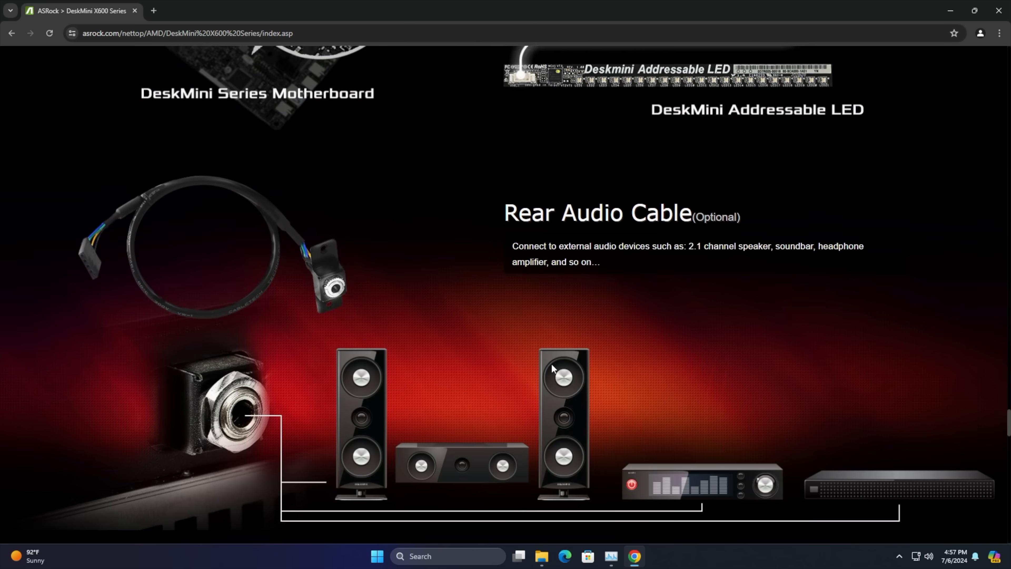
{"action": "scroll", "scroll_direction": "down", "scroll_amount": 3}
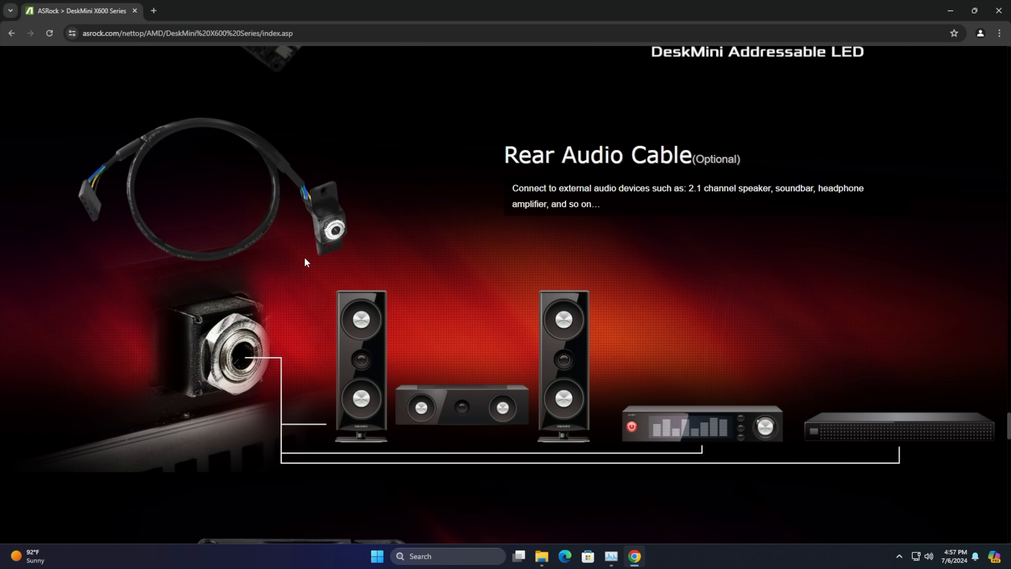
{"action": "scroll", "scroll_direction": "down", "scroll_amount": 3}
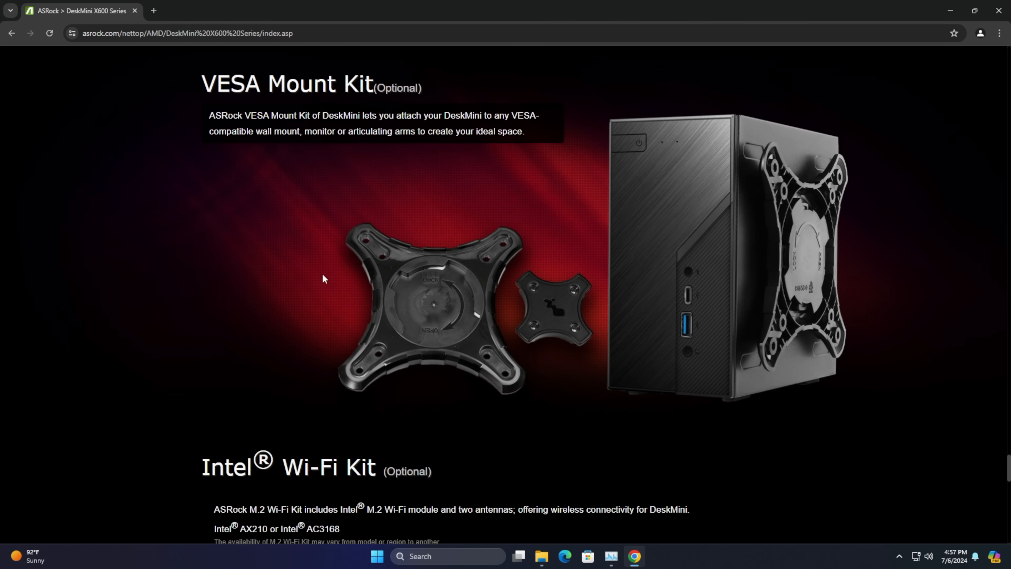
{"action": "scroll", "scroll_direction": "down", "scroll_amount": 3}
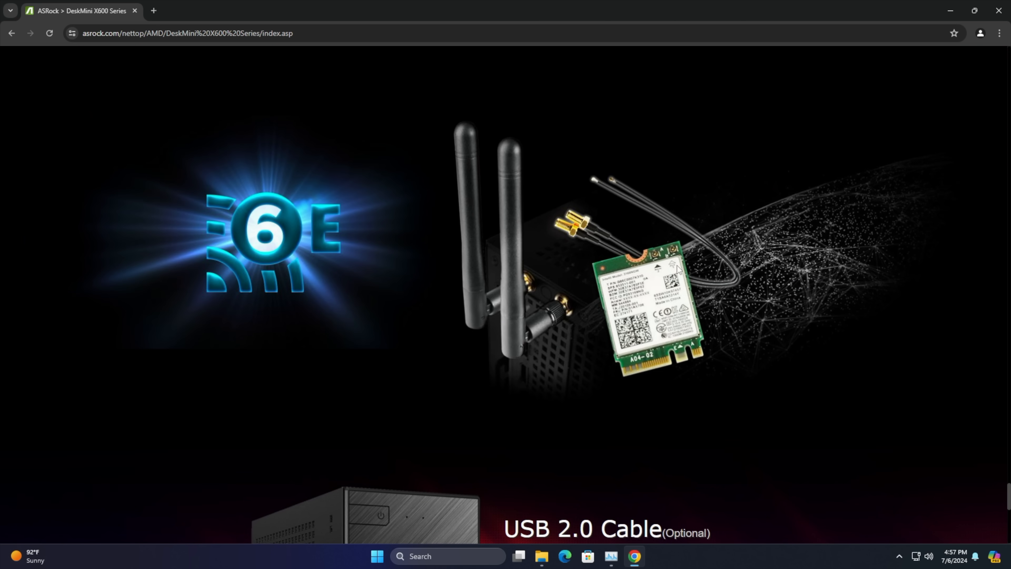
{"action": "scroll", "scroll_direction": "down", "scroll_amount": 3}
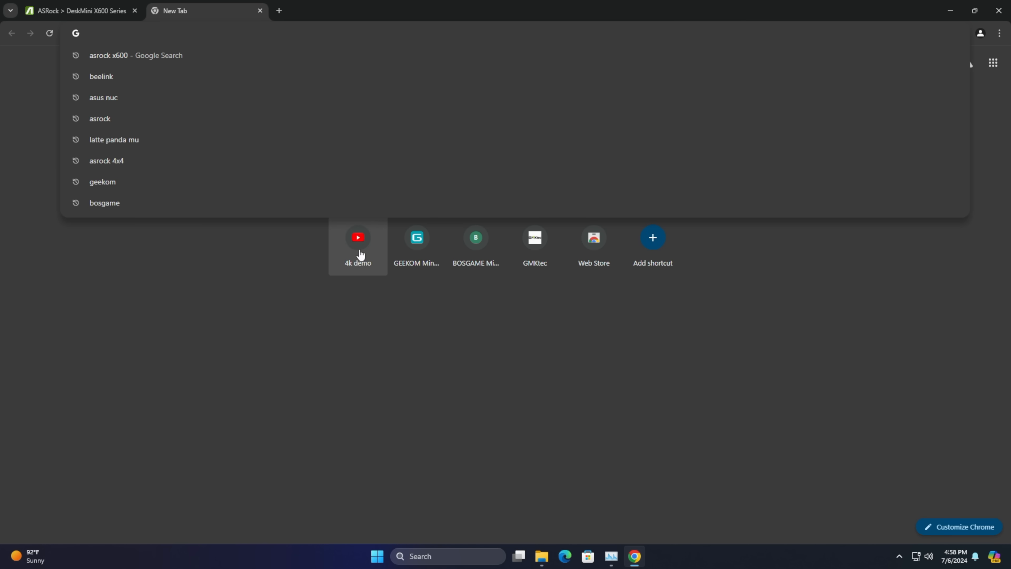
Play the 2021 LG OLED Ink Art 4K HDR demo from the saved 4k demo search, then close it
{"action": "left_click", "coordinate": [358, 241]}
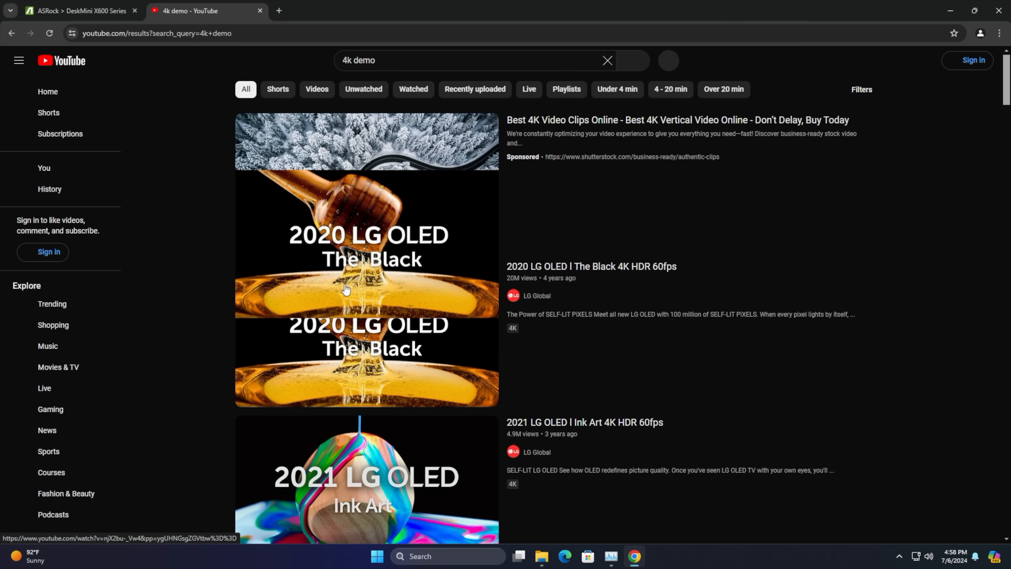
{"action": "left_click", "coordinate": [584, 422]}
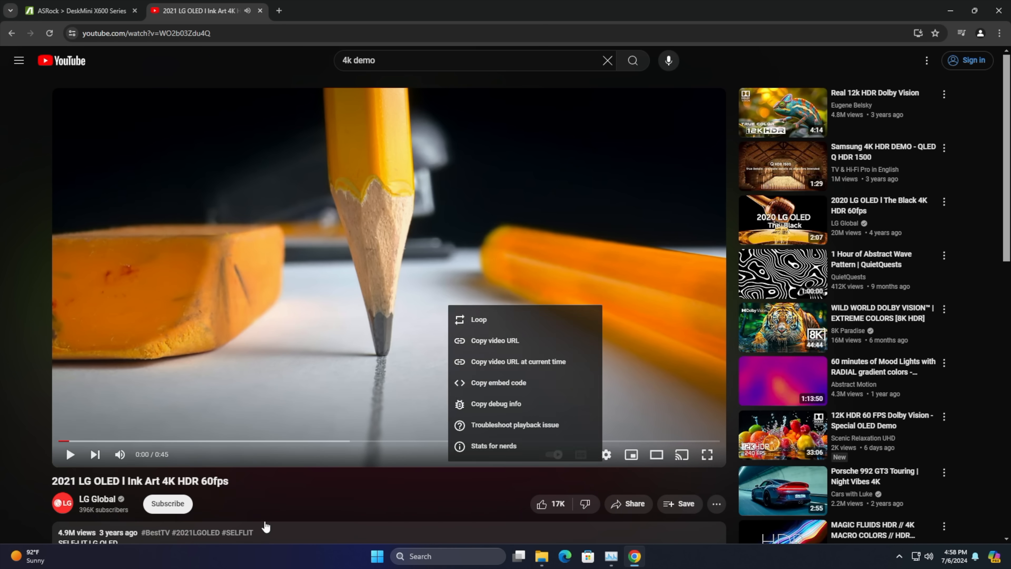
{"action": "left_click", "coordinate": [494, 446]}
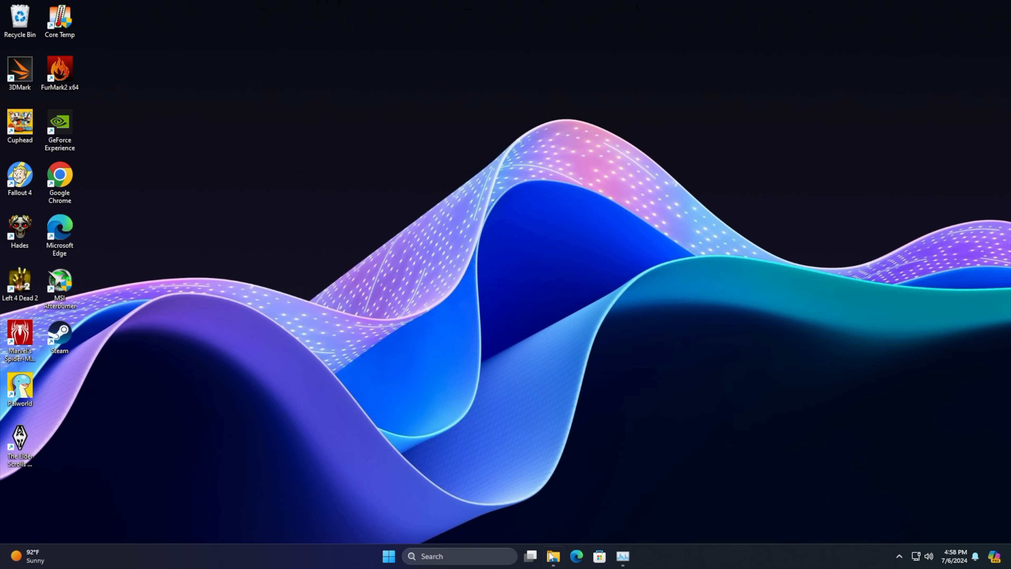
{"action": "left_click", "coordinate": [599, 556]}
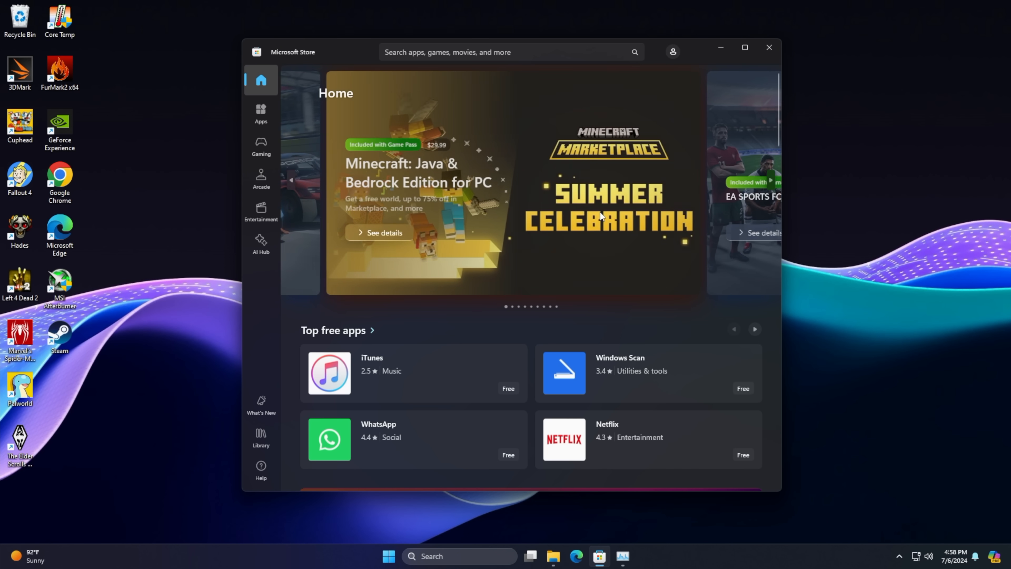
{"action": "scroll", "scroll_direction": "down", "scroll_amount": 3}
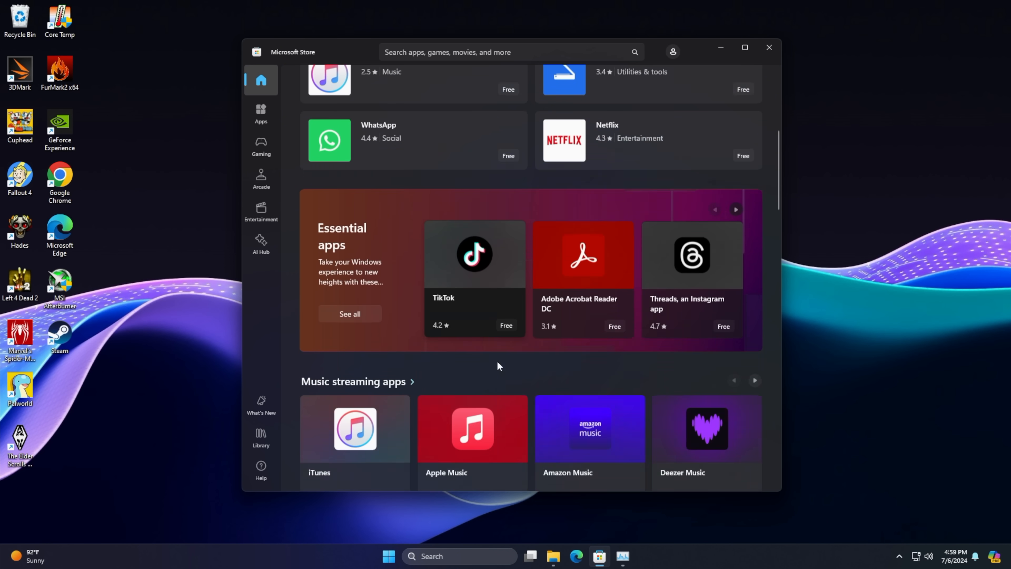
{"action": "scroll", "scroll_direction": "down", "scroll_amount": 3}
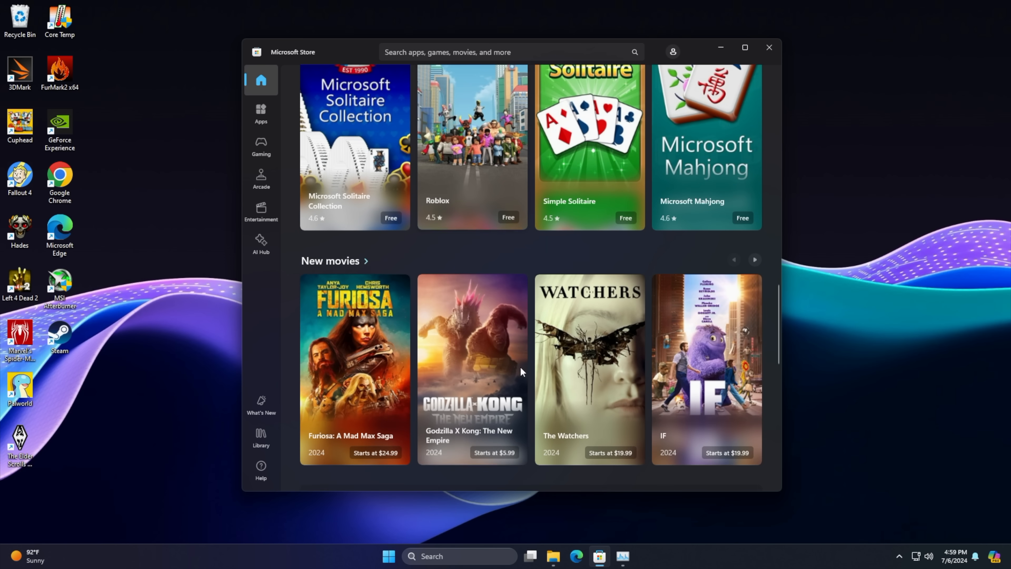
{"action": "scroll", "scroll_direction": "down", "scroll_amount": 3}
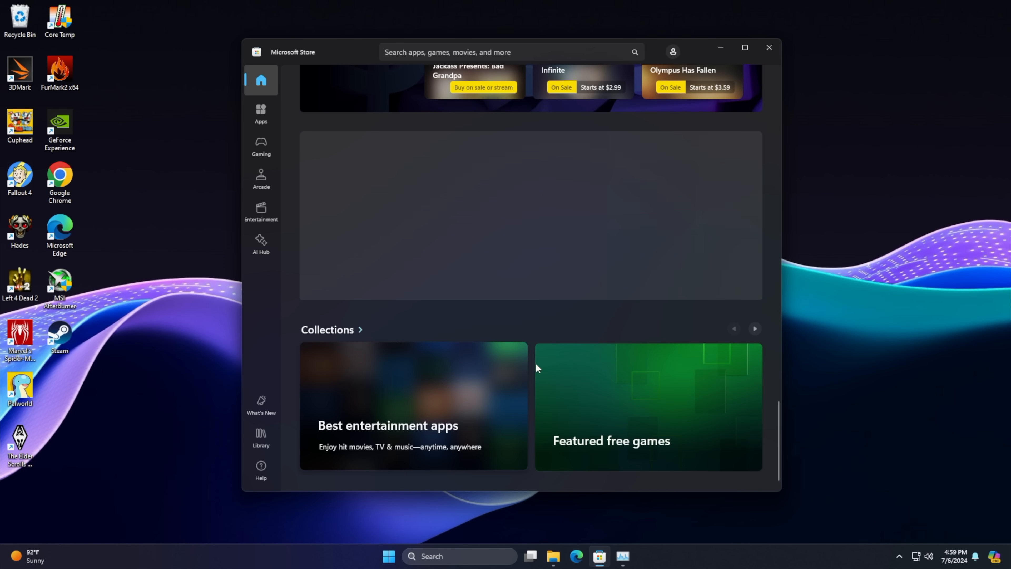
{"action": "left_click", "coordinate": [768, 46]}
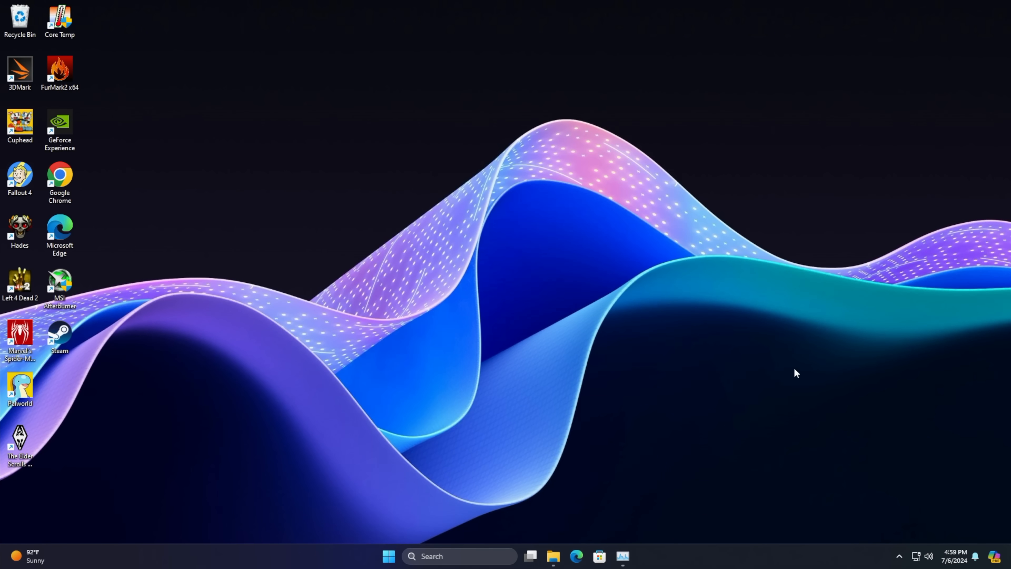
{"action": "mouse_move", "coordinate": [761, 430]}
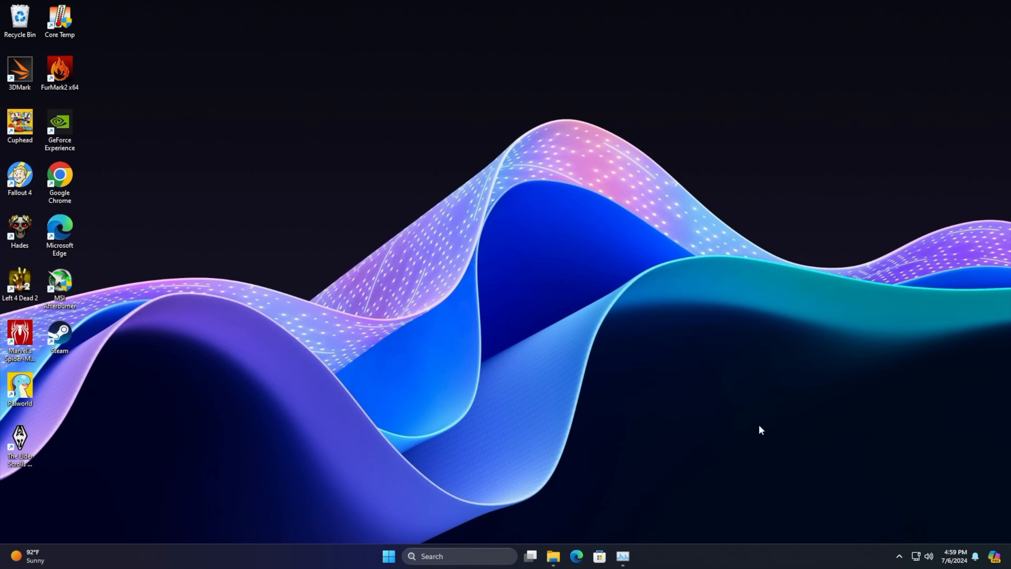
{"action": "mouse_move", "coordinate": [574, 208]}
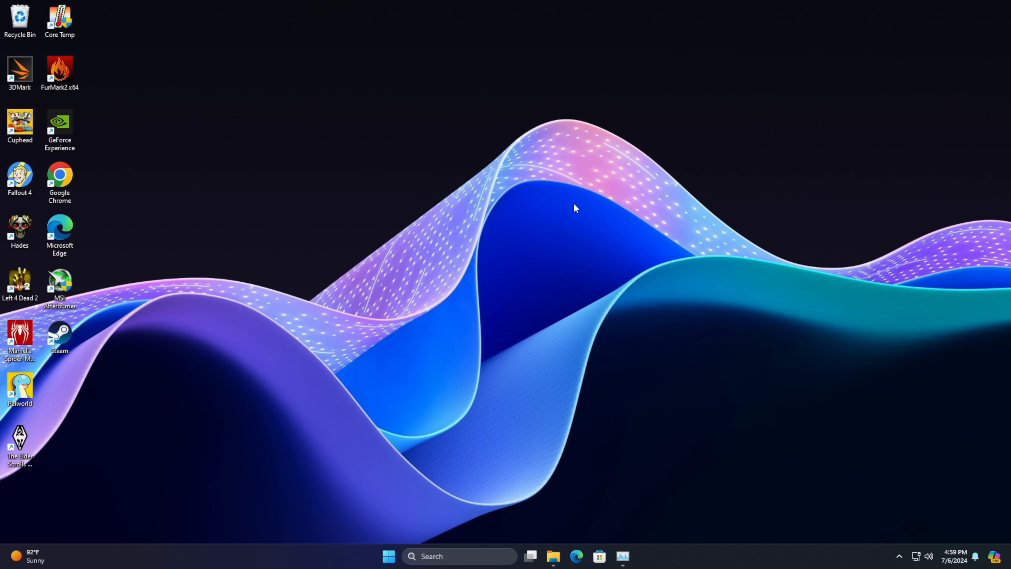
{"action": "mouse_move", "coordinate": [895, 543]}
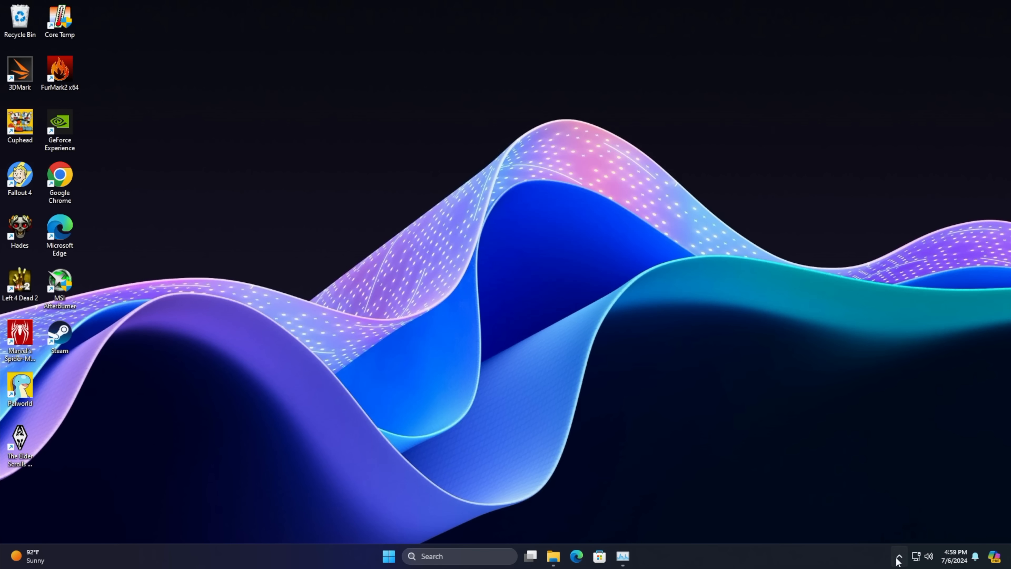
{"action": "left_click", "coordinate": [388, 557]}
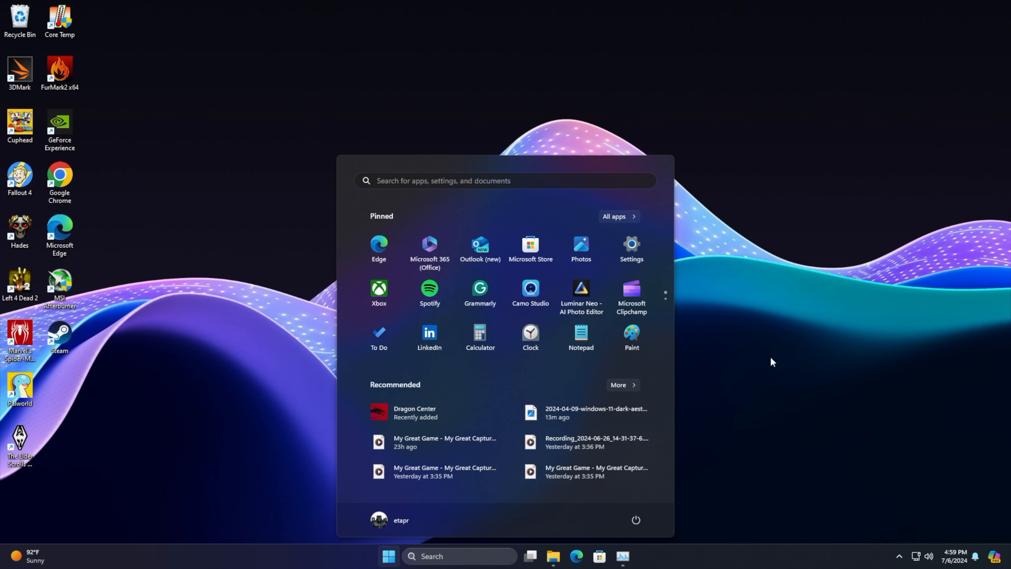
{"action": "left_click", "coordinate": [388, 557]}
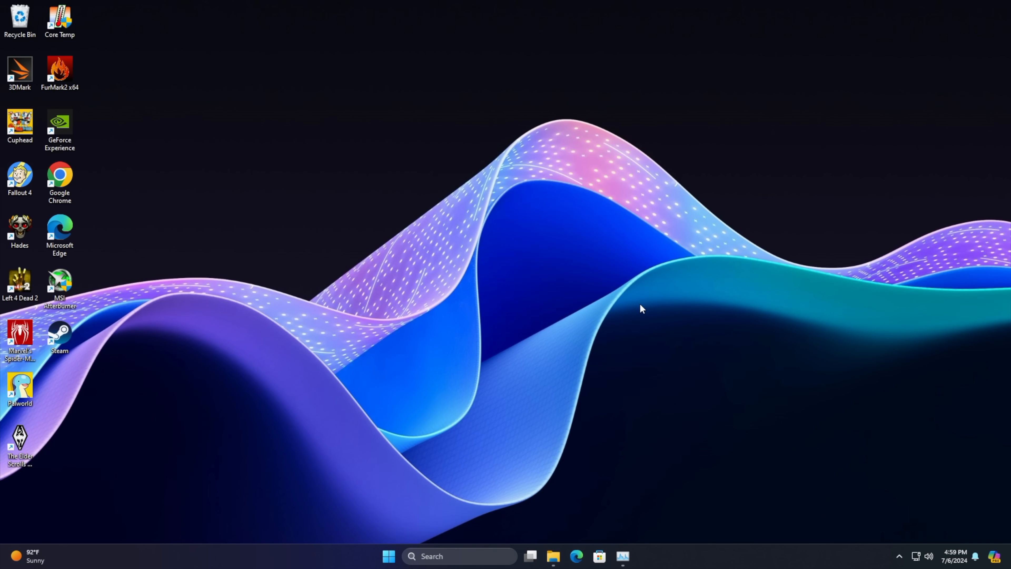
{"action": "double_click", "coordinate": [20, 69]}
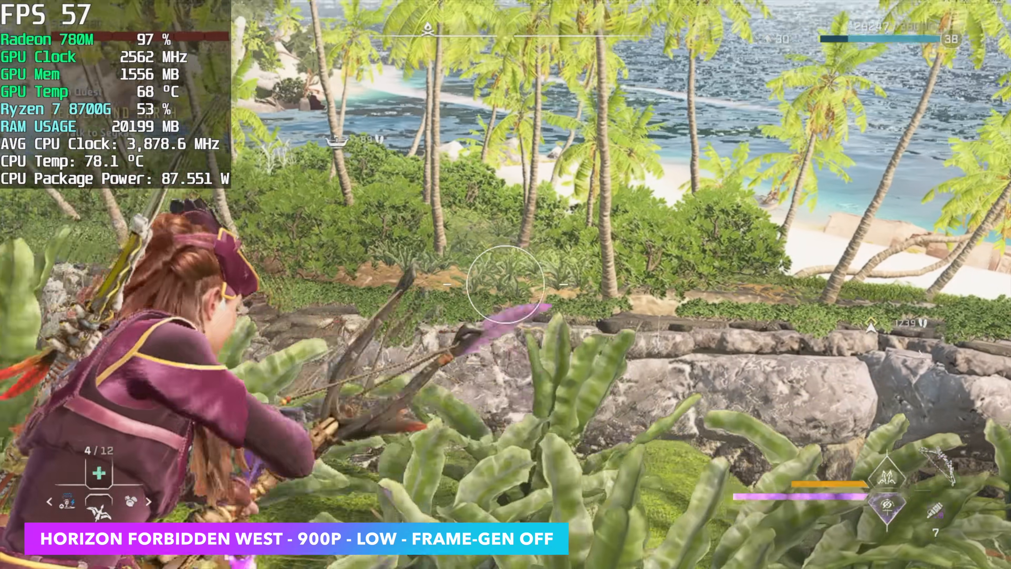
{"action": "mouse_move", "coordinate": [506, 285]}
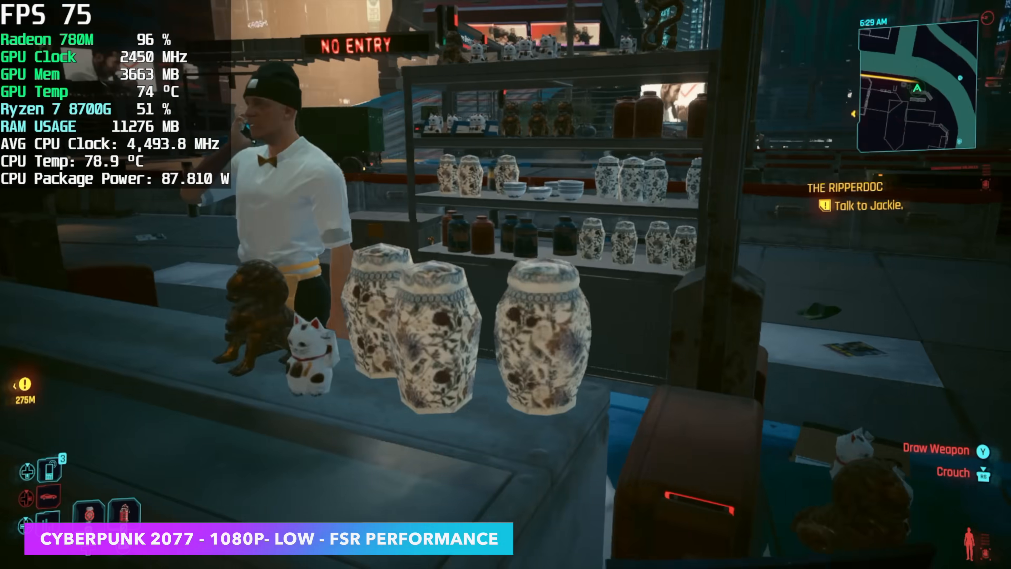
{"action": "mouse_move", "coordinate": [505, 284]}
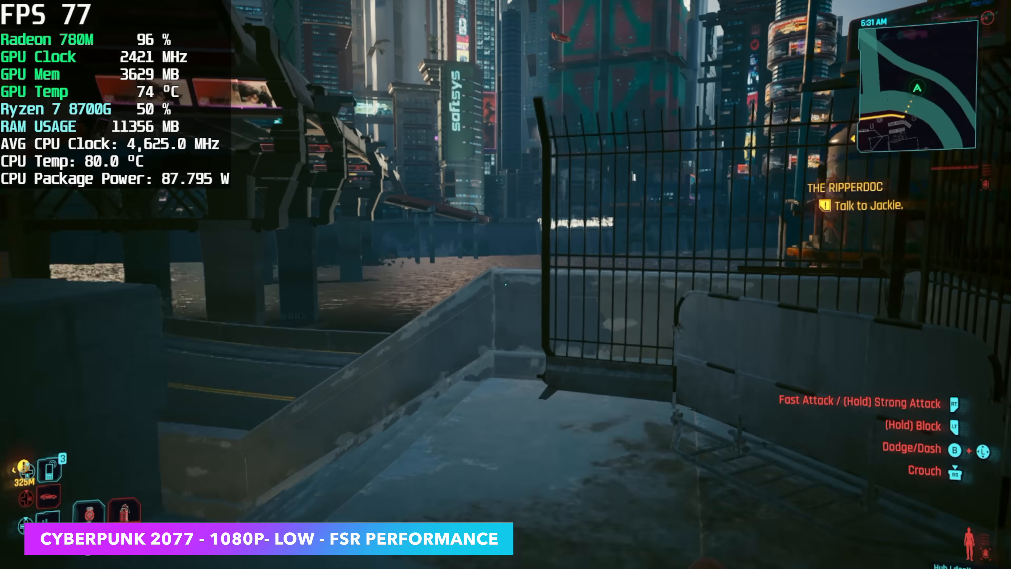
{"action": "mouse_move", "coordinate": [506, 284]}
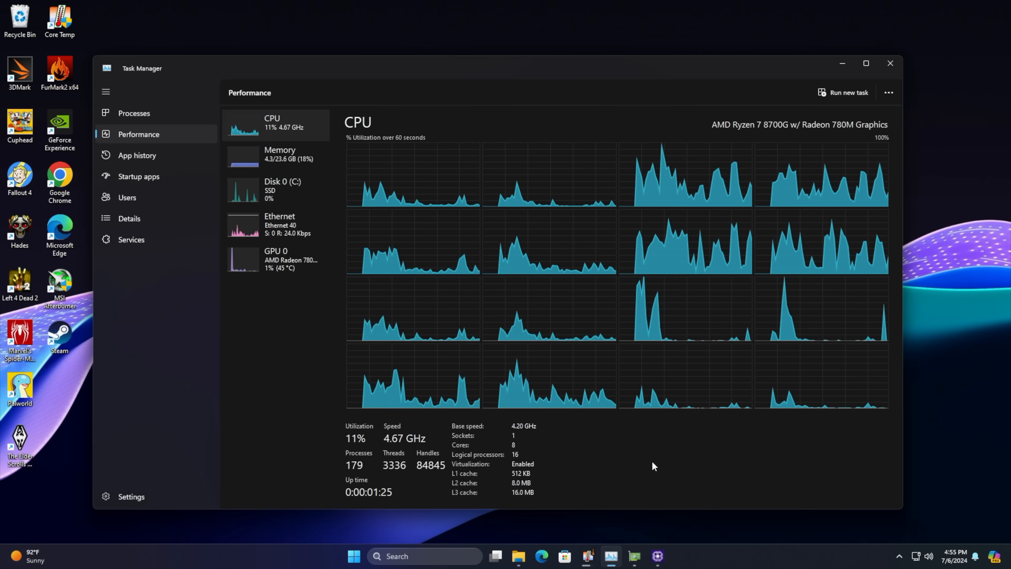
{"action": "mouse_move", "coordinate": [583, 494]}
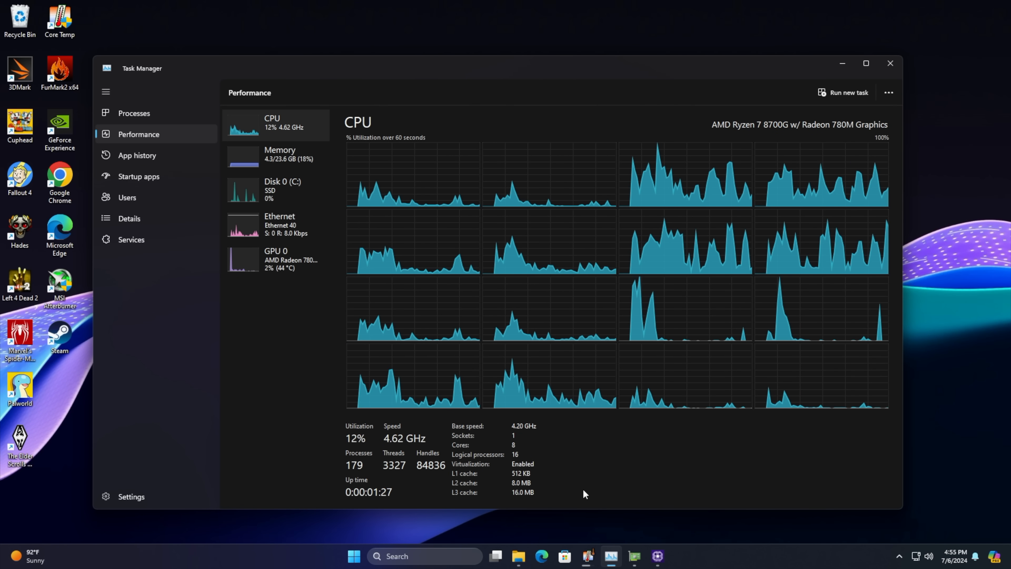
{"action": "mouse_move", "coordinate": [557, 373]}
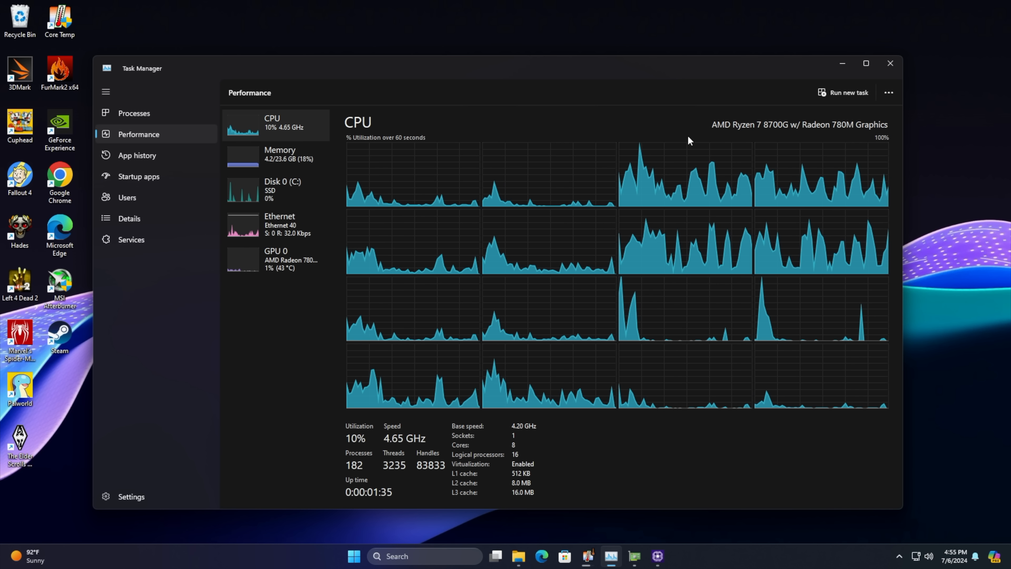
{"action": "mouse_move", "coordinate": [641, 123]}
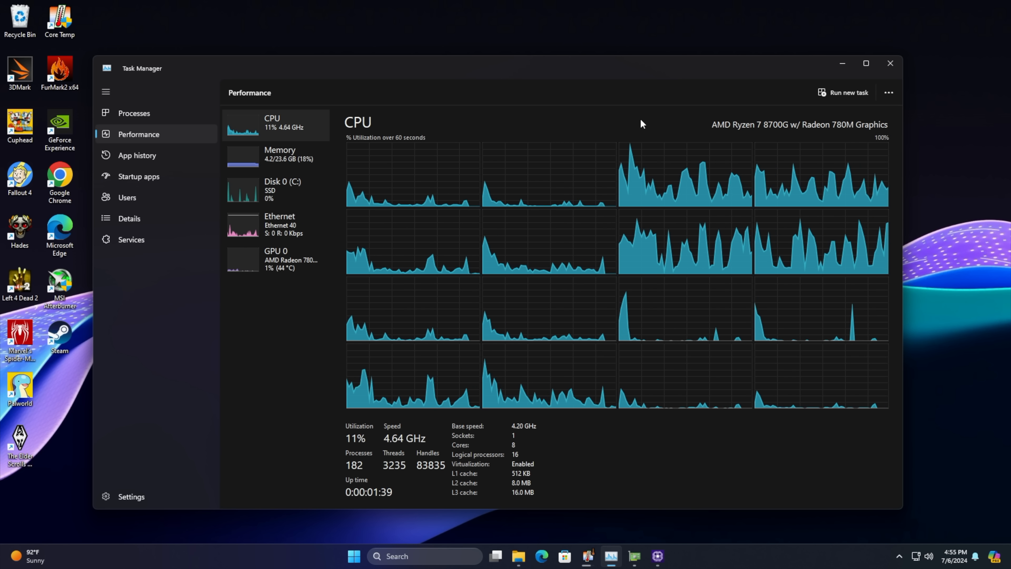
{"action": "mouse_move", "coordinate": [742, 147]}
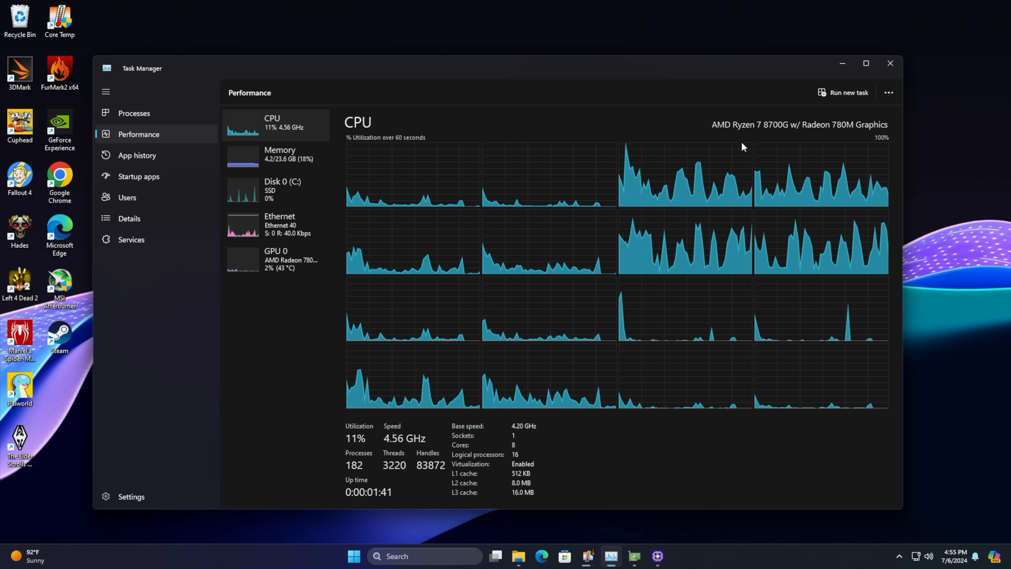
{"action": "mouse_move", "coordinate": [658, 317]}
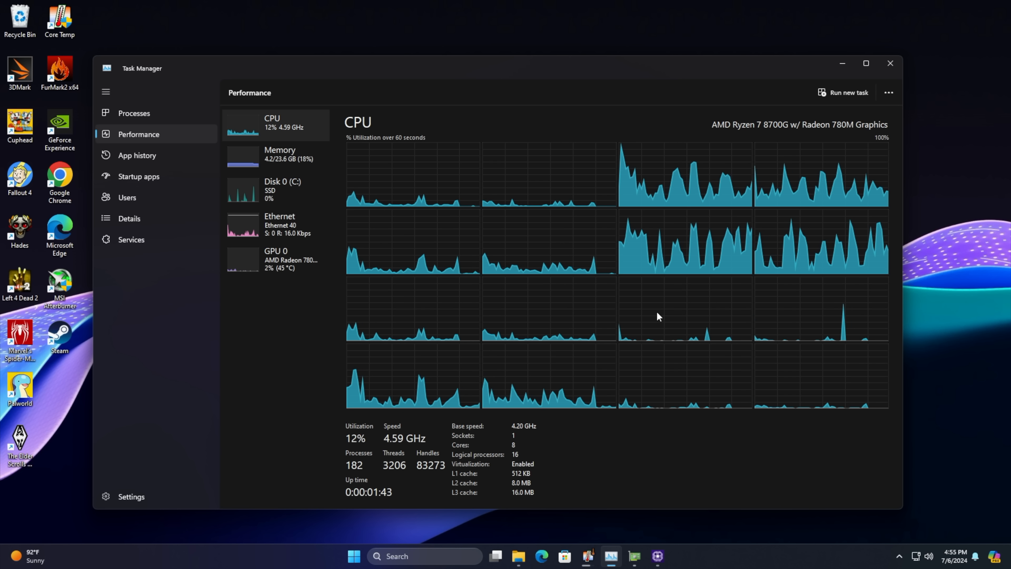